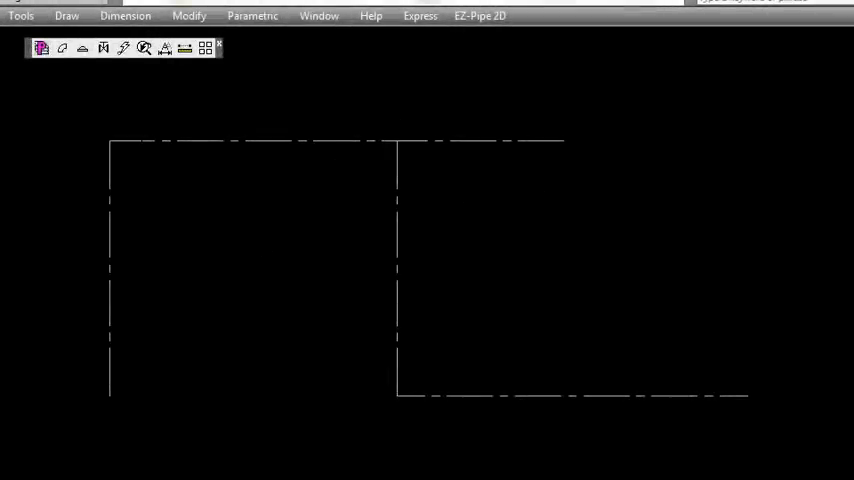
mouse_move(793, 411)
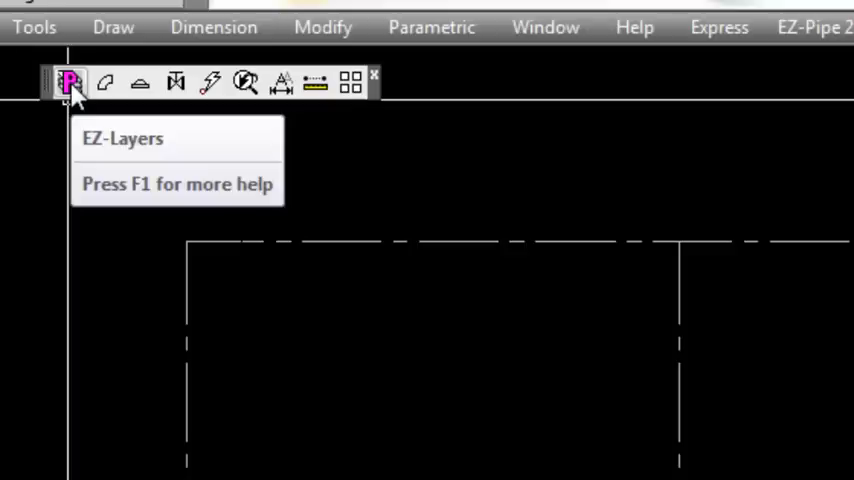
mouse_move(106, 83)
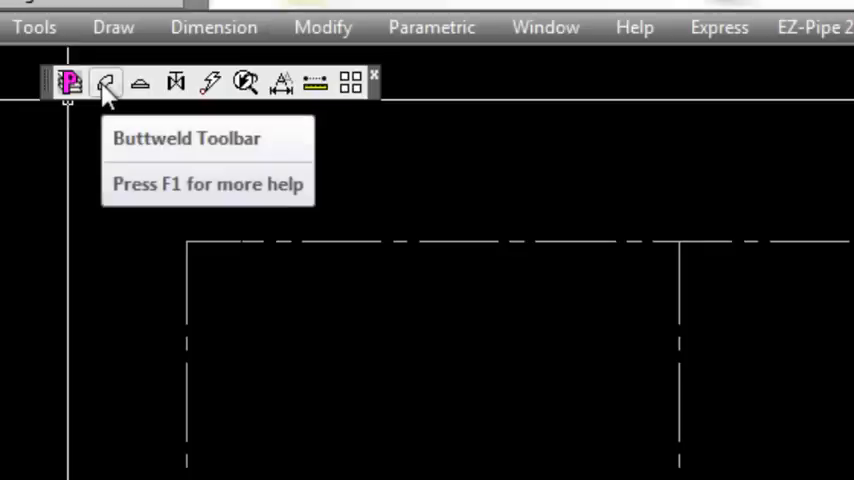
- Open the Buttweld toolbar, and preview then close the Flanges and Flanged Valves toolbars
left_click(106, 83)
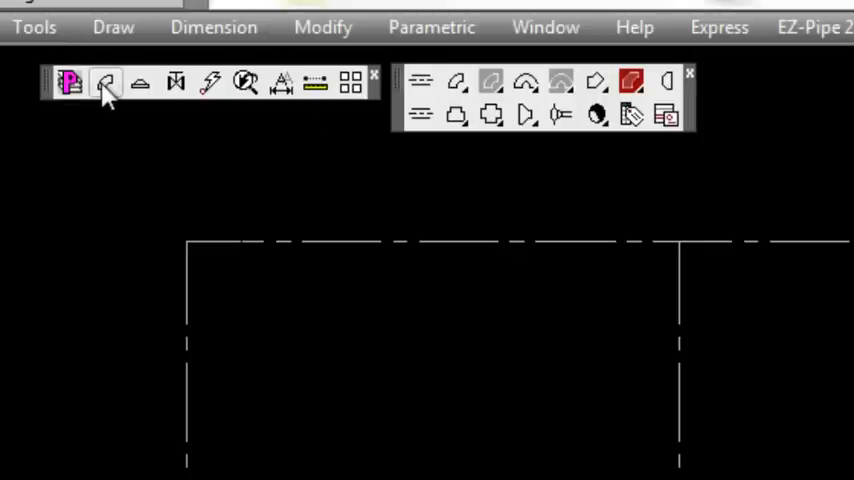
mouse_move(140, 84)
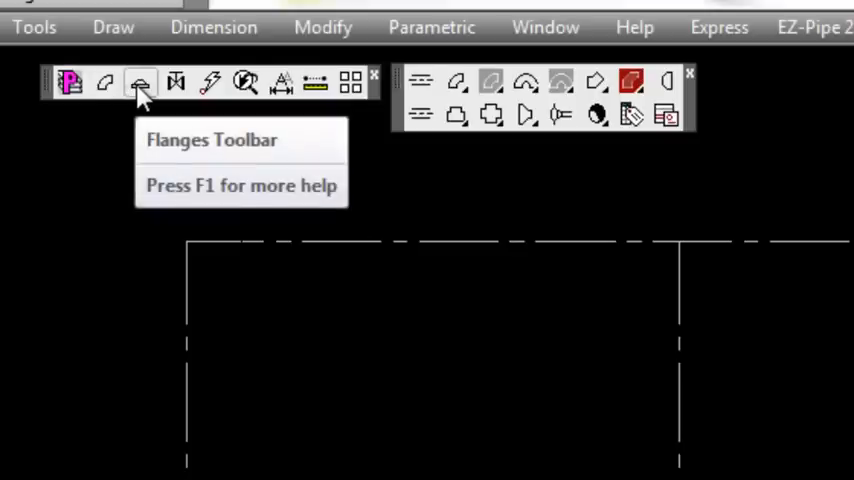
left_click(141, 83)
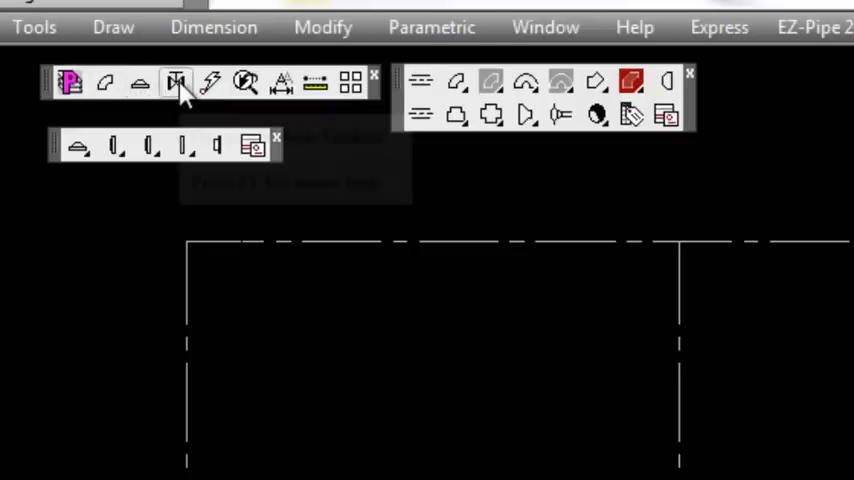
mouse_move(176, 82)
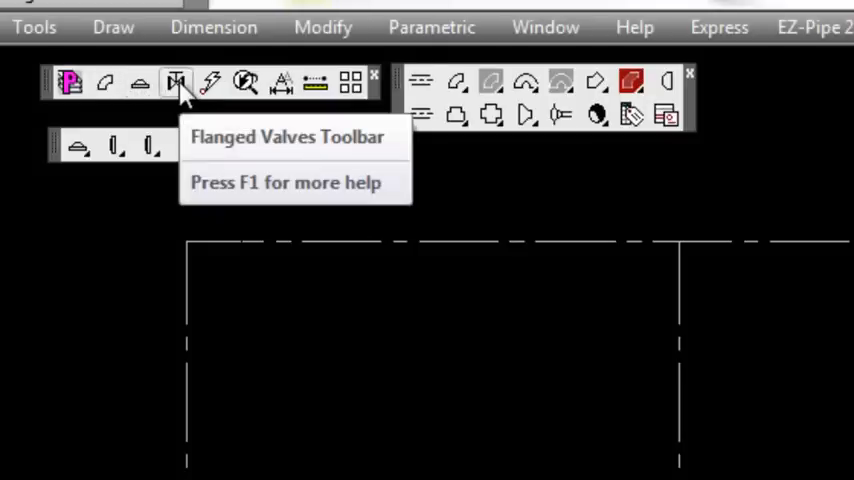
left_click(175, 83)
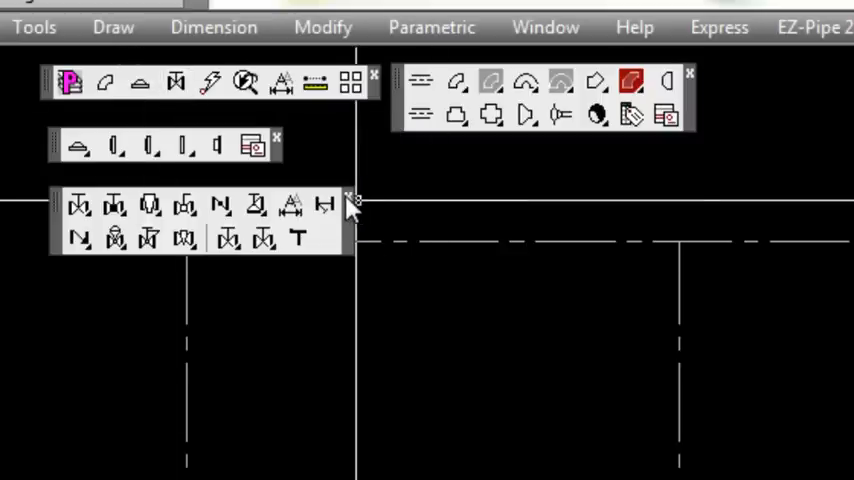
left_click(348, 197)
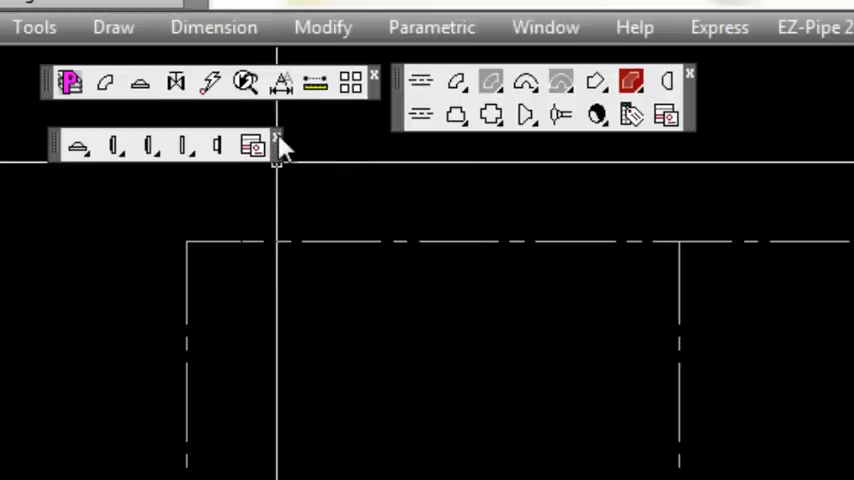
left_click(277, 137)
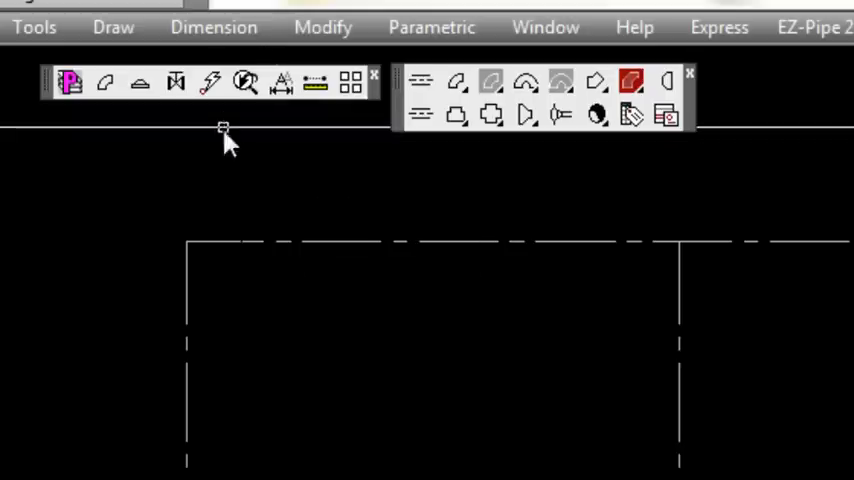
mouse_move(211, 84)
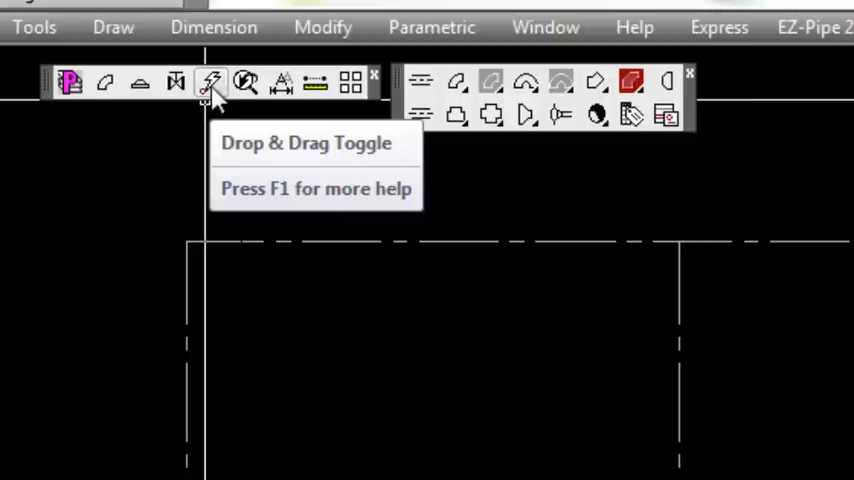
mouse_move(247, 84)
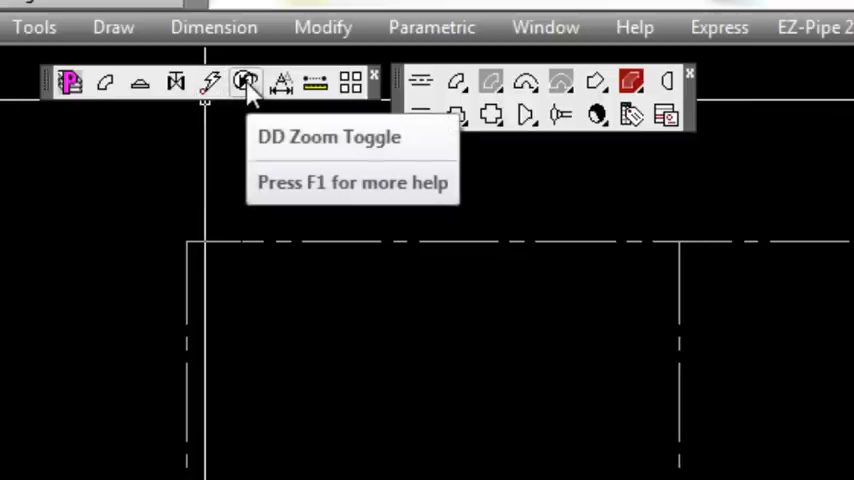
mouse_move(245, 71)
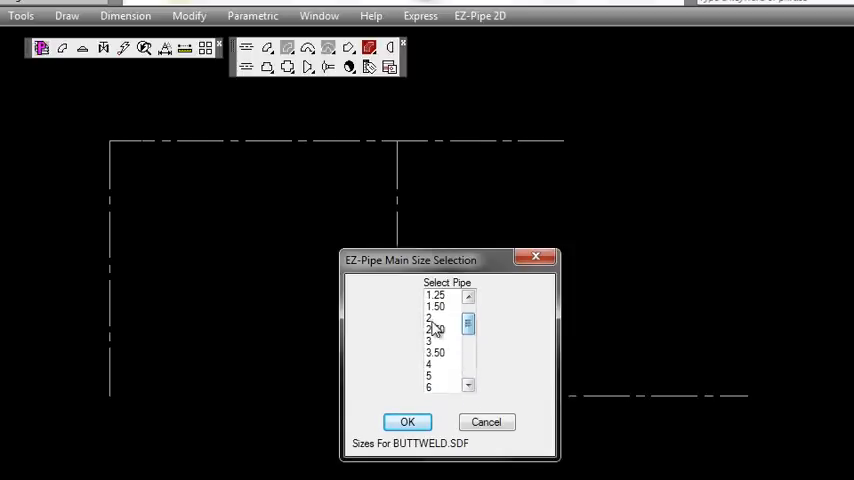
- Pick 2 in the Main Size Selection pipe list and confirm with OK
left_click(431, 318)
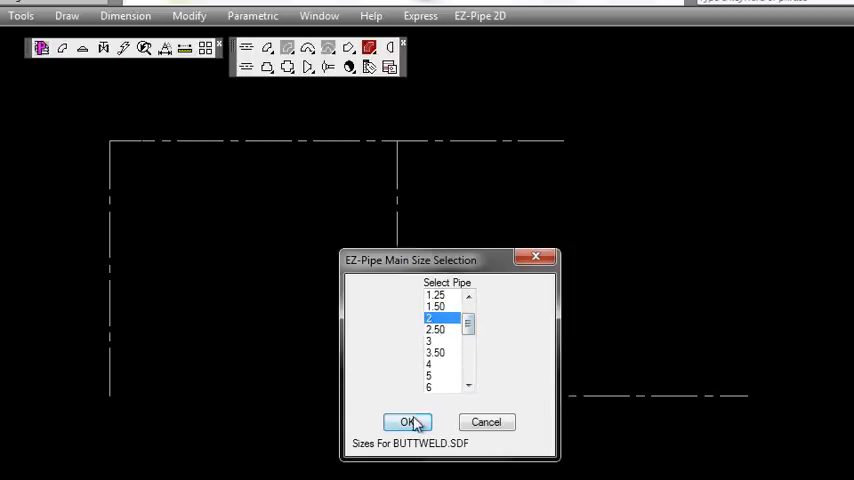
left_click(407, 421)
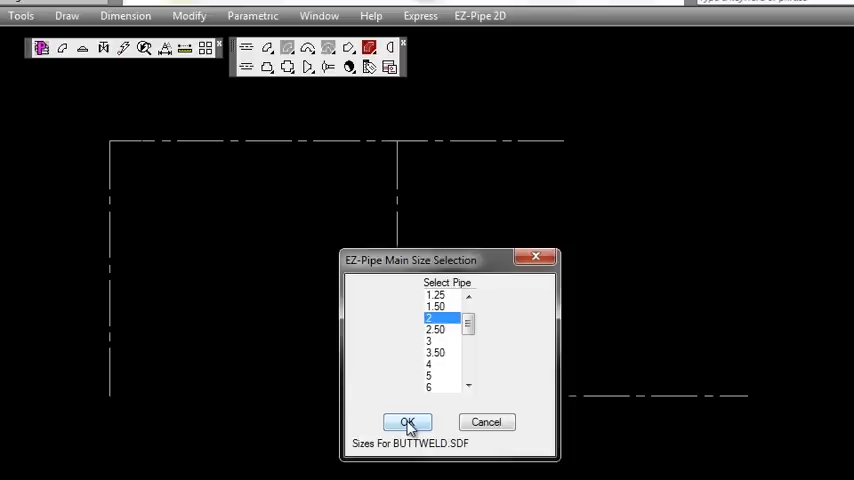
left_click(407, 421)
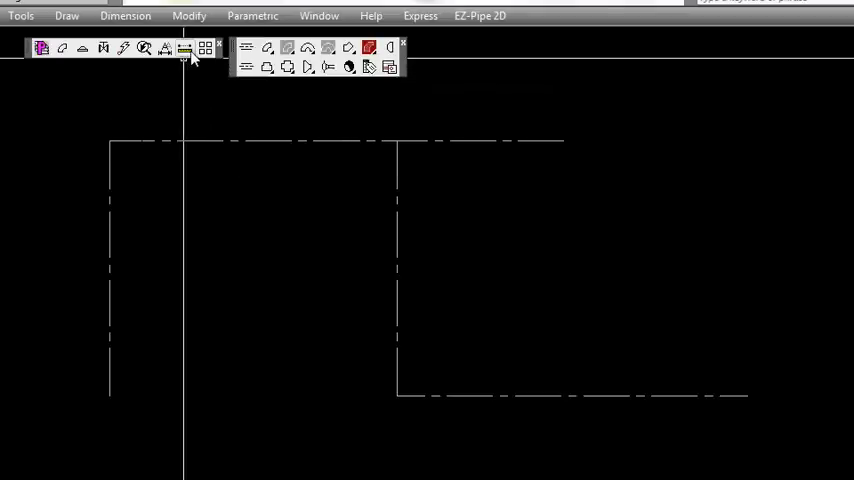
mouse_move(186, 50)
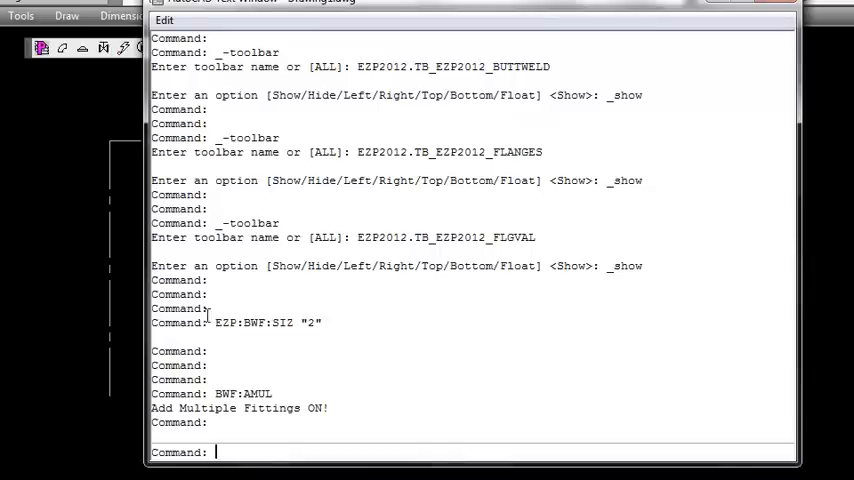
- Verify the 'Add Multiple Fittings ON!' message in the text window, then close it
double_click(270, 408)
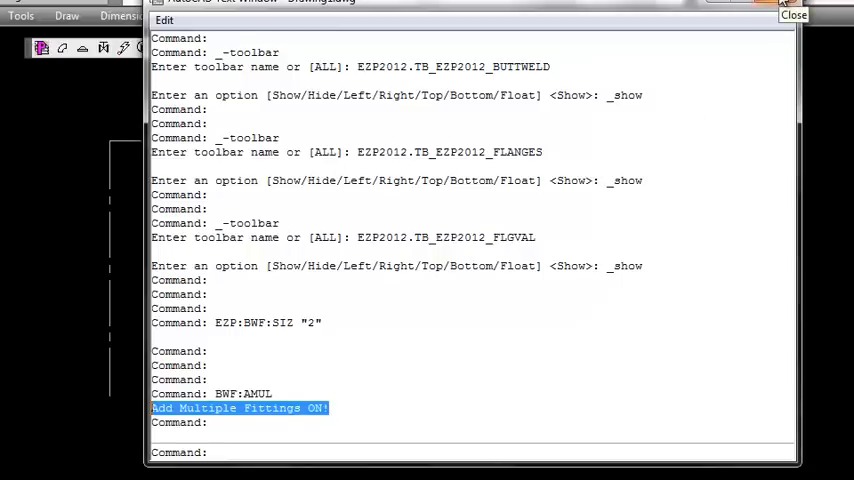
left_click(793, 14)
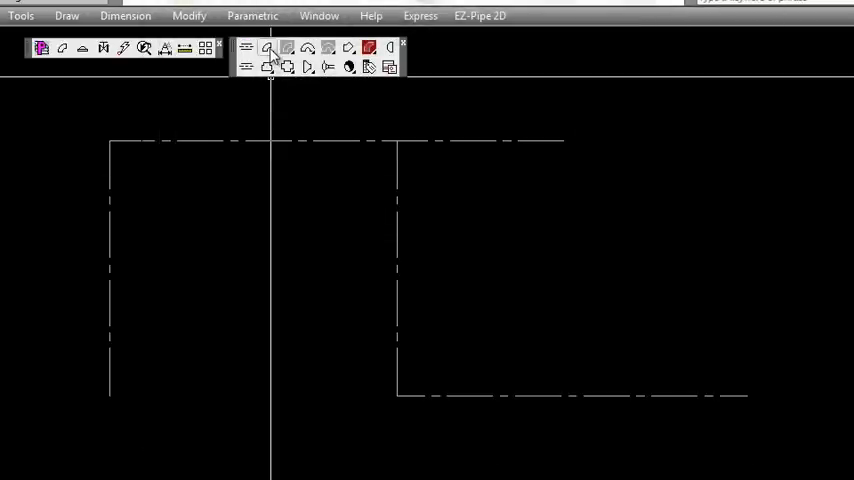
- Place buttweld 90° elbows at the top-left and lower-middle centreline corners
left_click(268, 66)
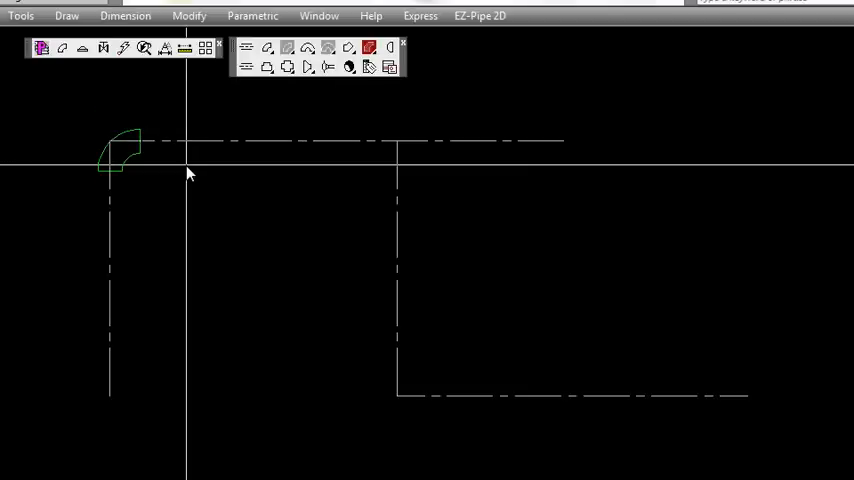
mouse_move(199, 172)
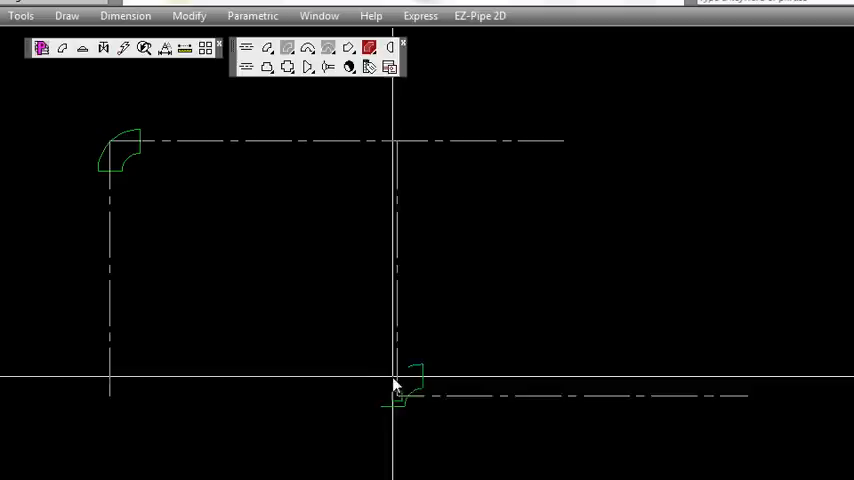
mouse_move(425, 300)
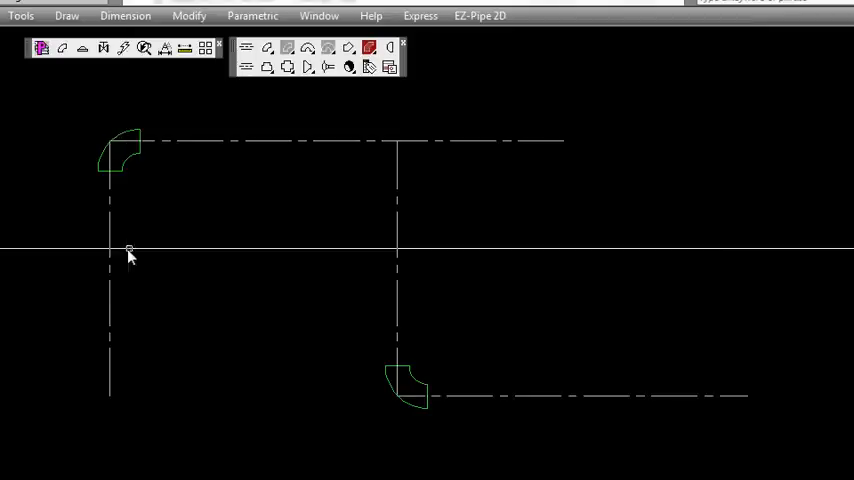
mouse_move(263, 292)
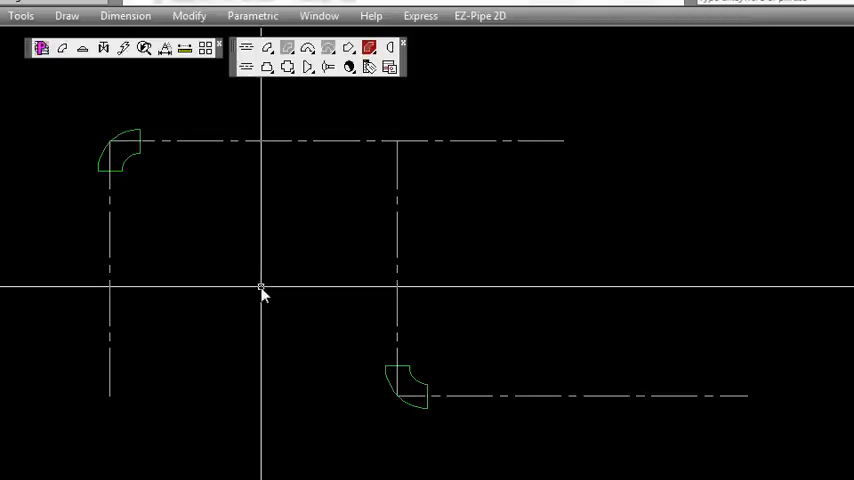
left_click(267, 50)
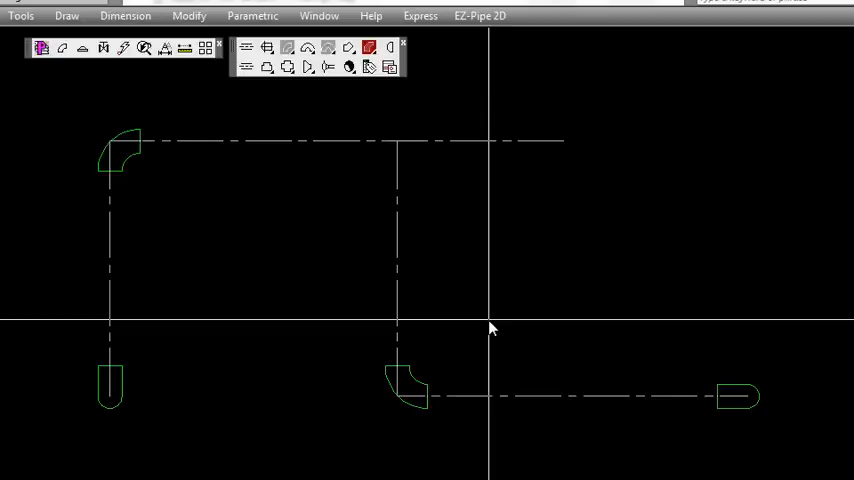
mouse_move(258, 150)
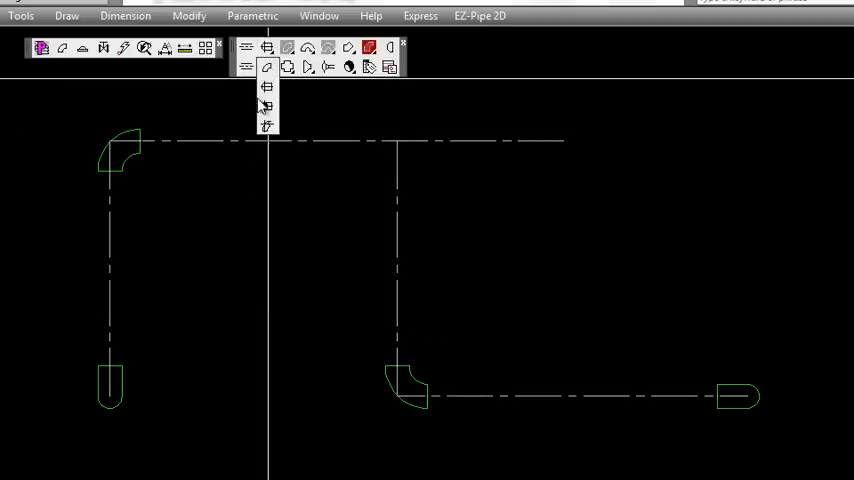
mouse_move(267, 107)
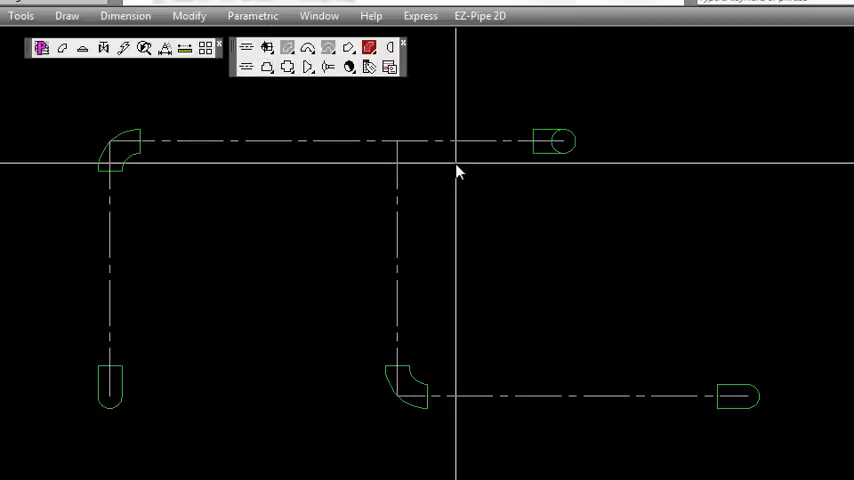
mouse_move(452, 181)
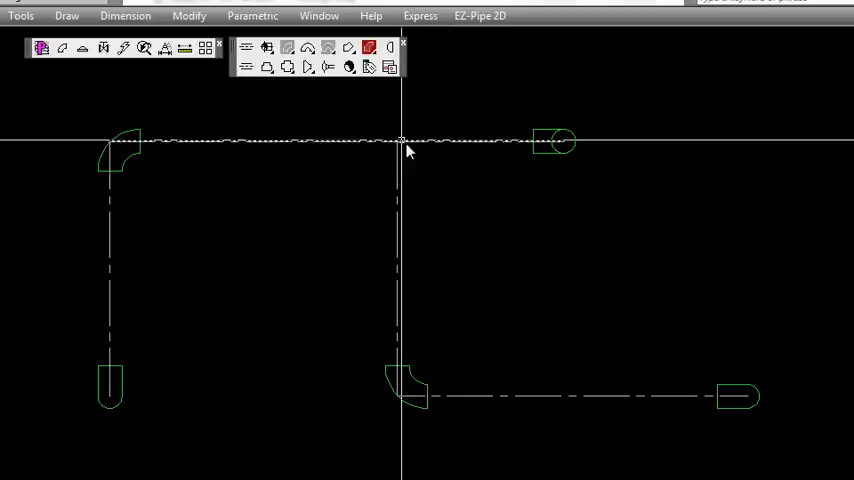
- Open the Buttweld fitting flyout to reach the Cap tool
left_click(349, 67)
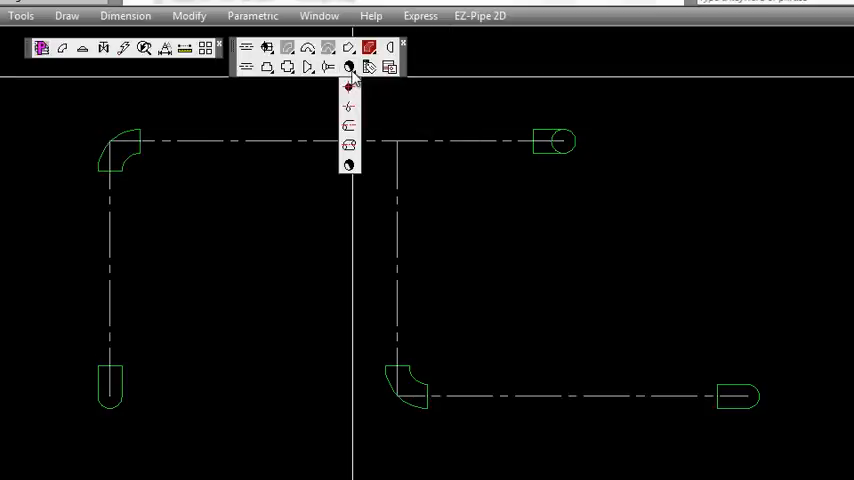
mouse_move(349, 165)
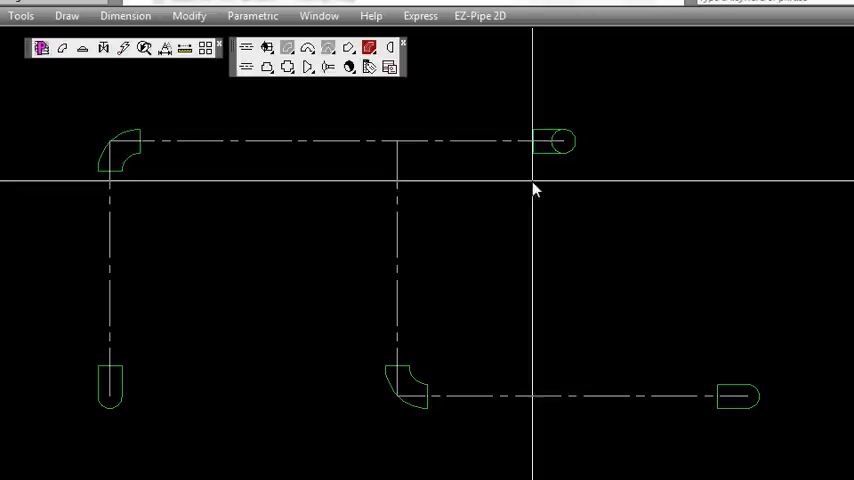
mouse_move(503, 185)
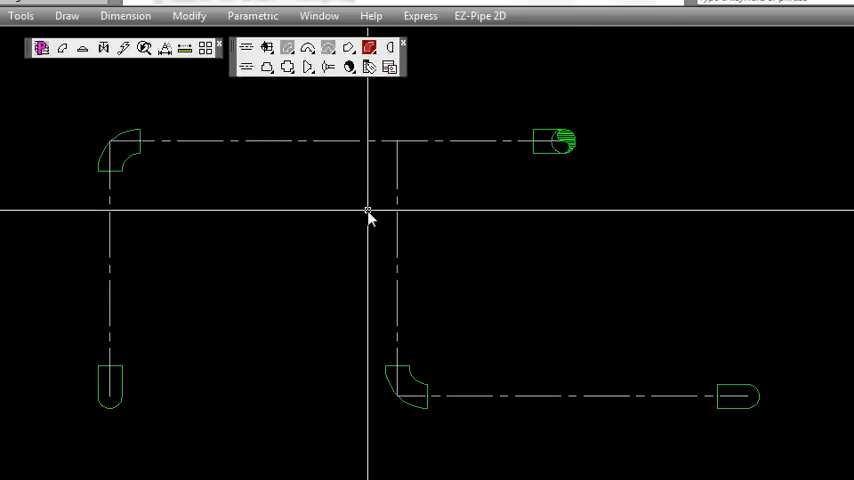
mouse_move(267, 207)
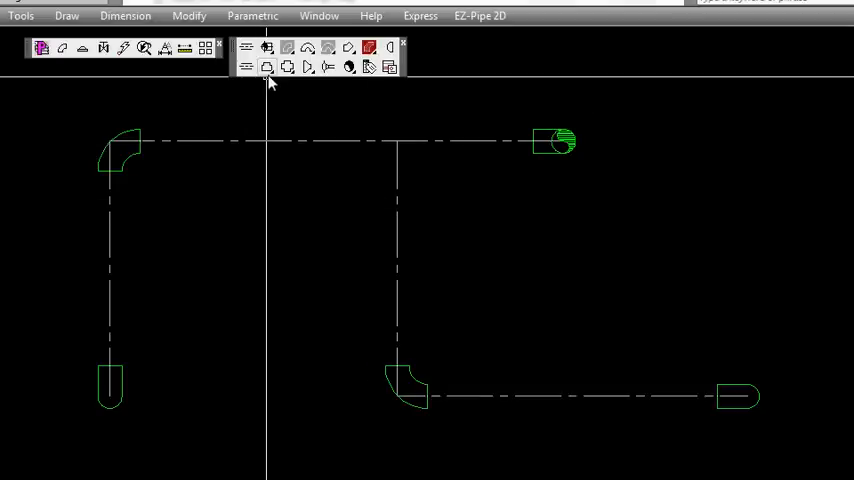
- Choose Tee Plan from the tee flyout and confirm the 2 x 2 size
left_click(267, 67)
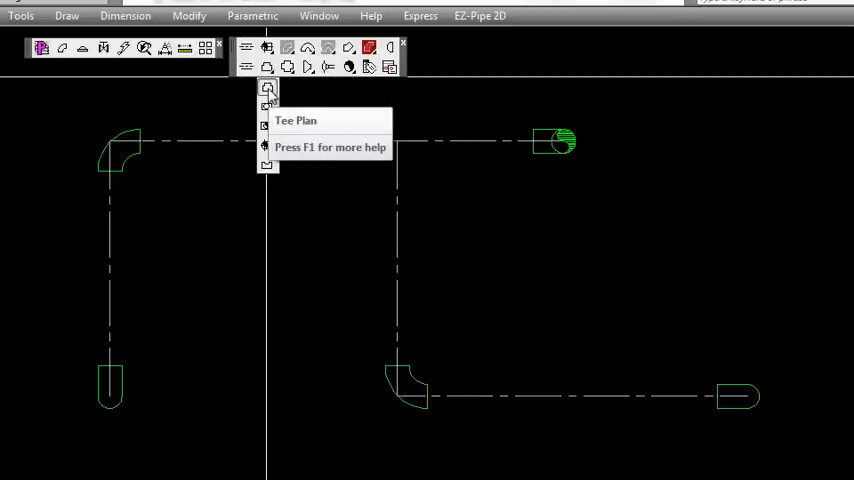
left_click(268, 89)
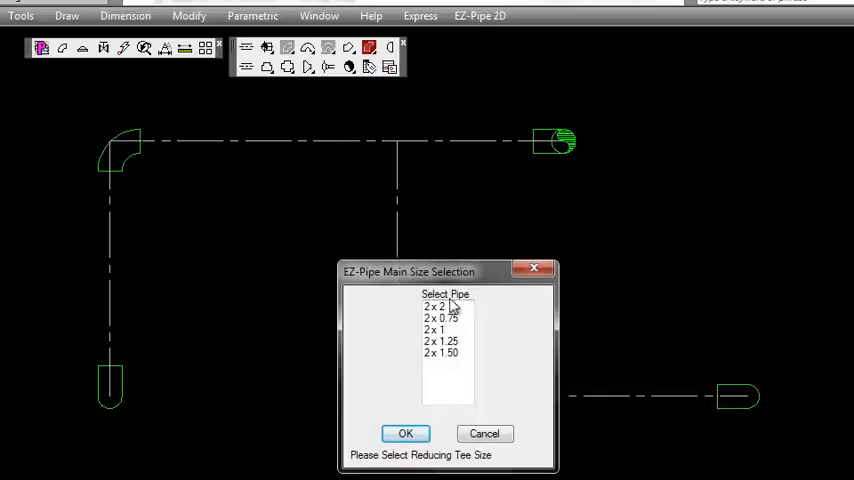
left_click(445, 306)
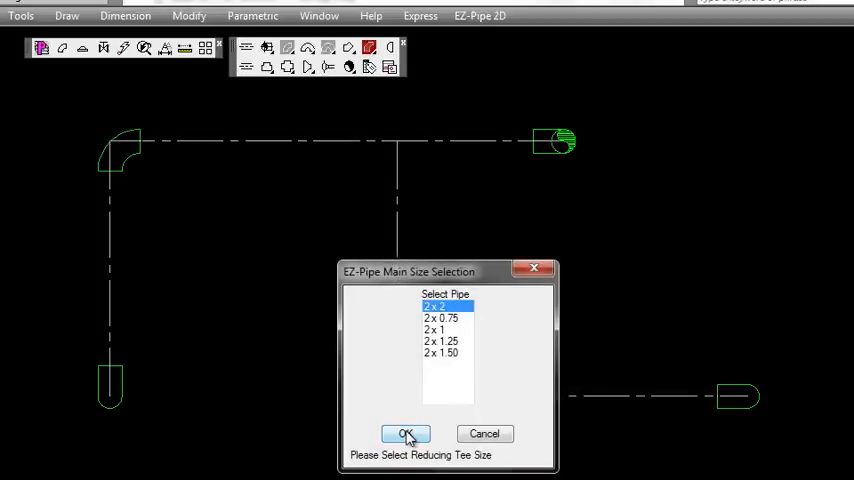
left_click(405, 433)
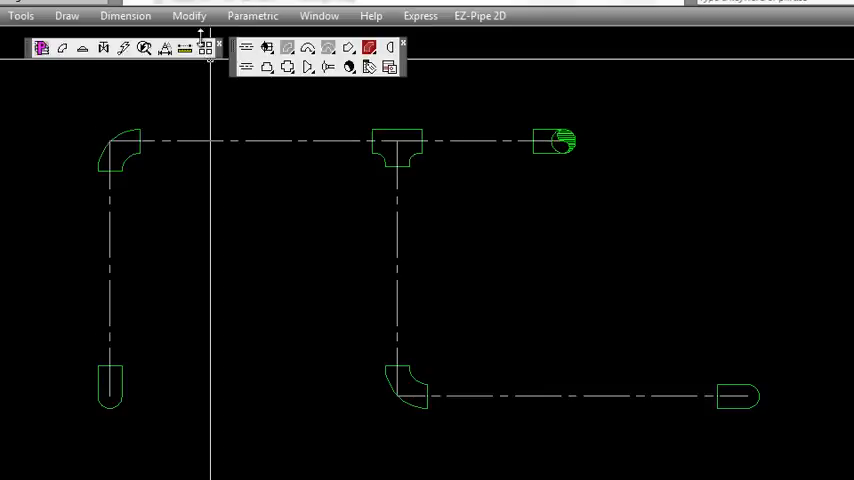
mouse_move(302, 262)
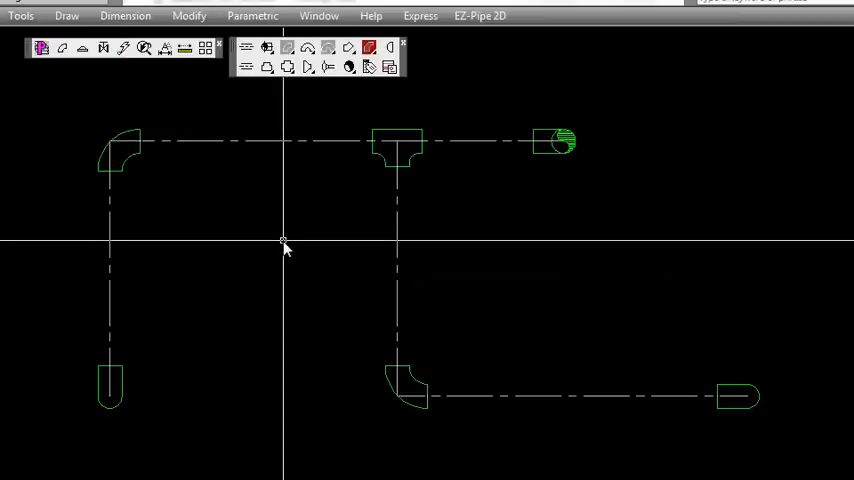
mouse_move(266, 65)
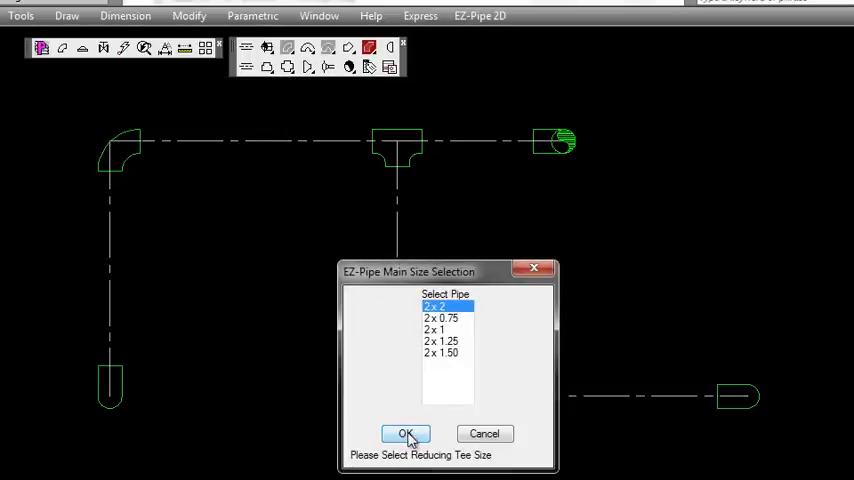
left_click(406, 433)
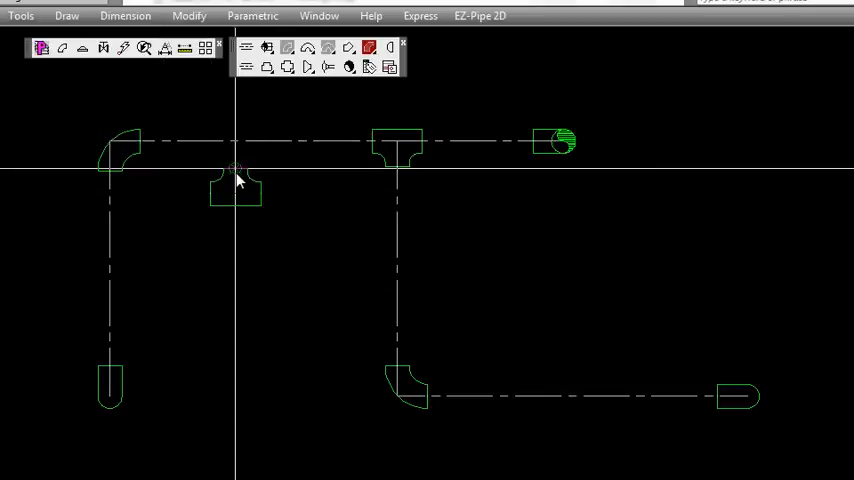
mouse_move(257, 197)
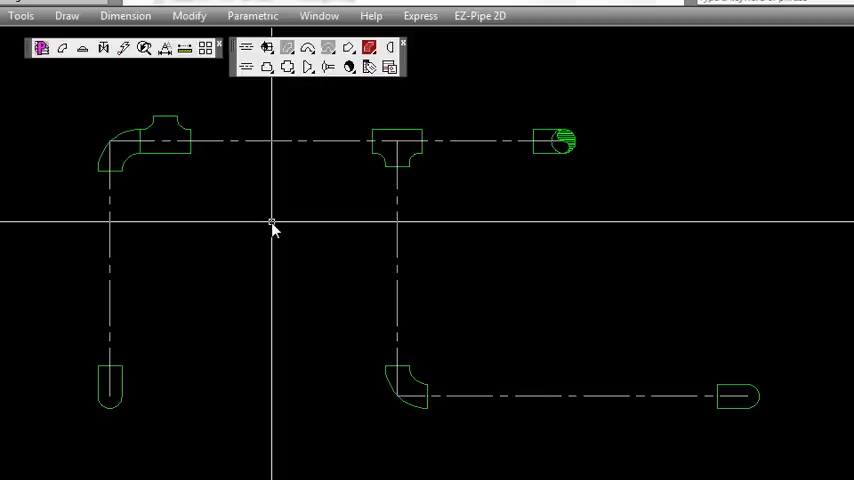
mouse_move(231, 232)
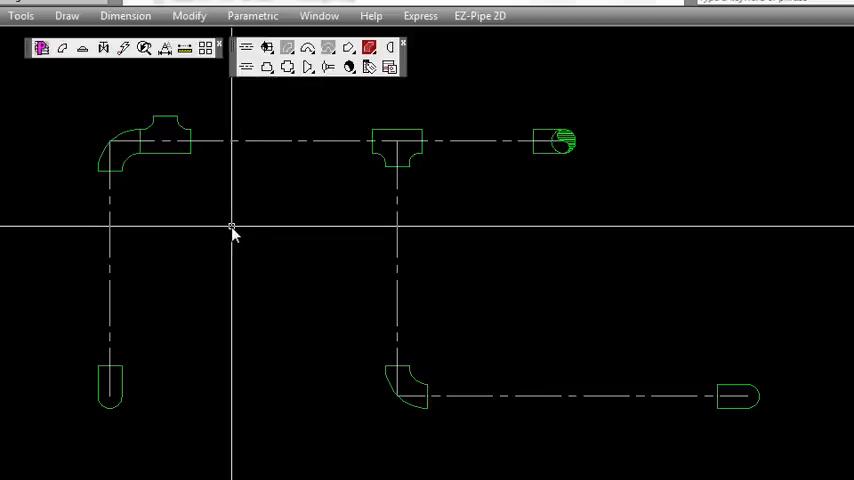
left_click(155, 140)
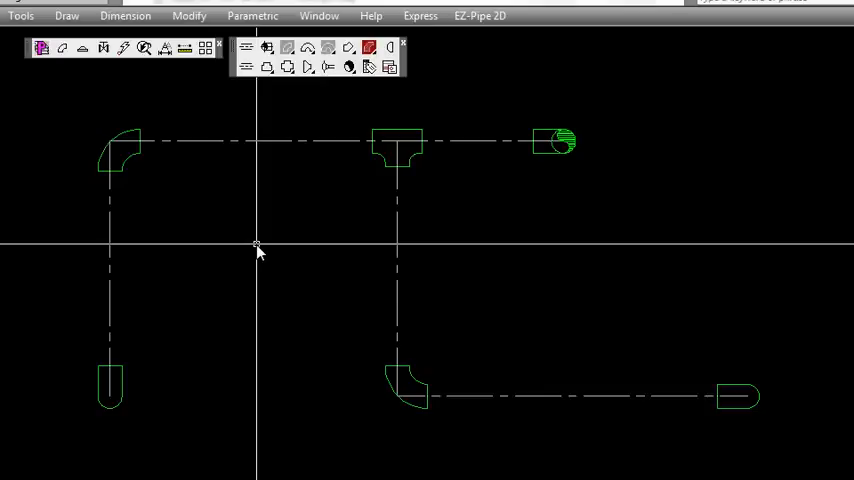
mouse_move(268, 232)
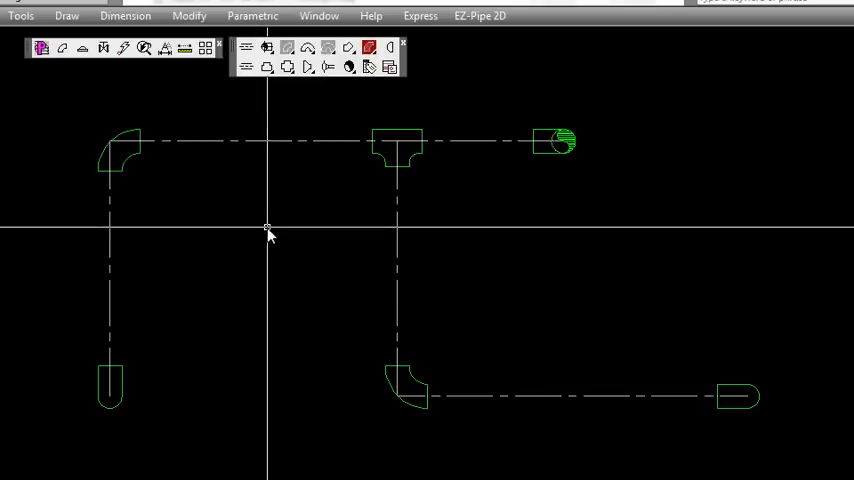
mouse_move(228, 184)
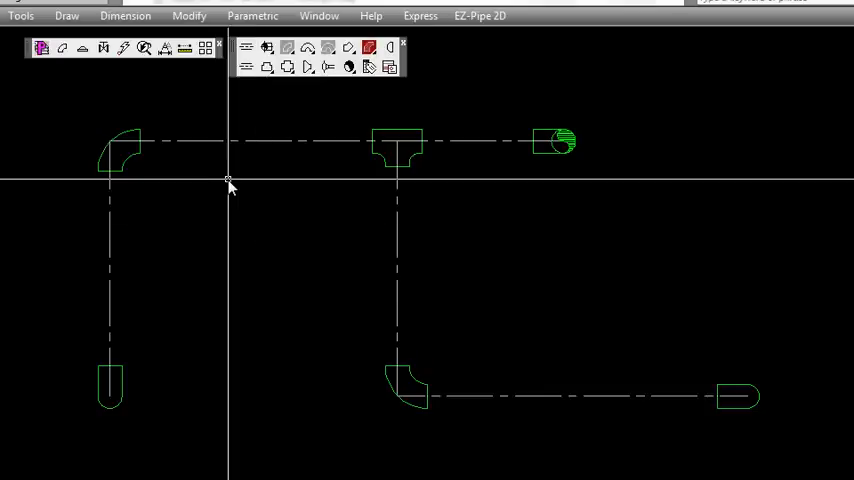
mouse_move(203, 186)
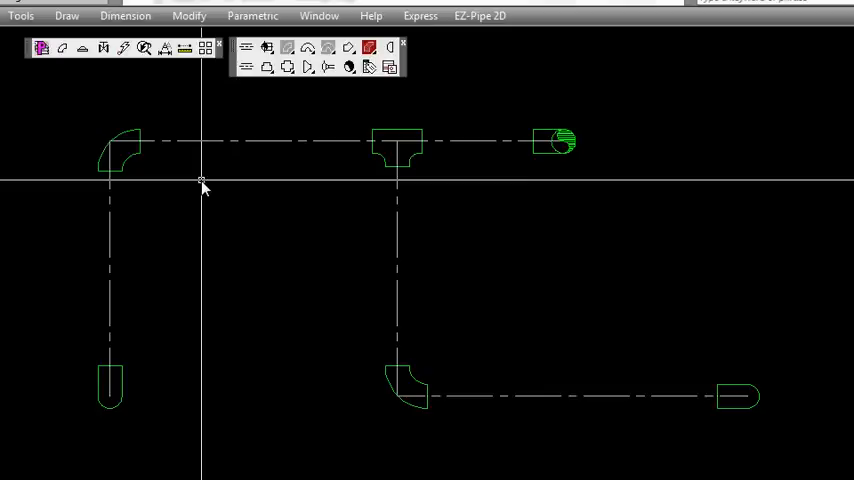
mouse_move(205, 203)
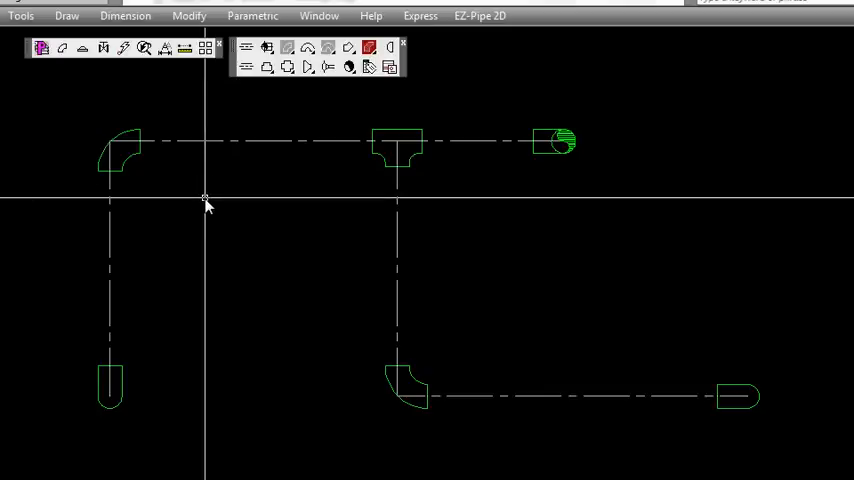
mouse_move(145, 170)
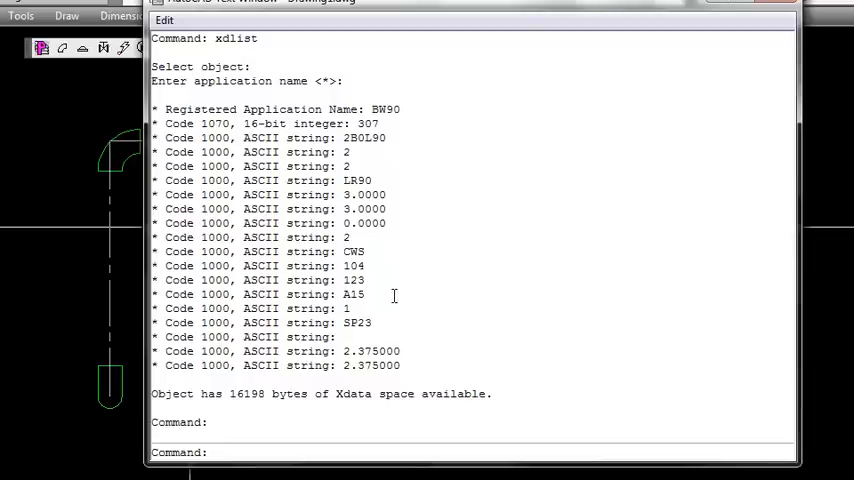
mouse_move(520, 305)
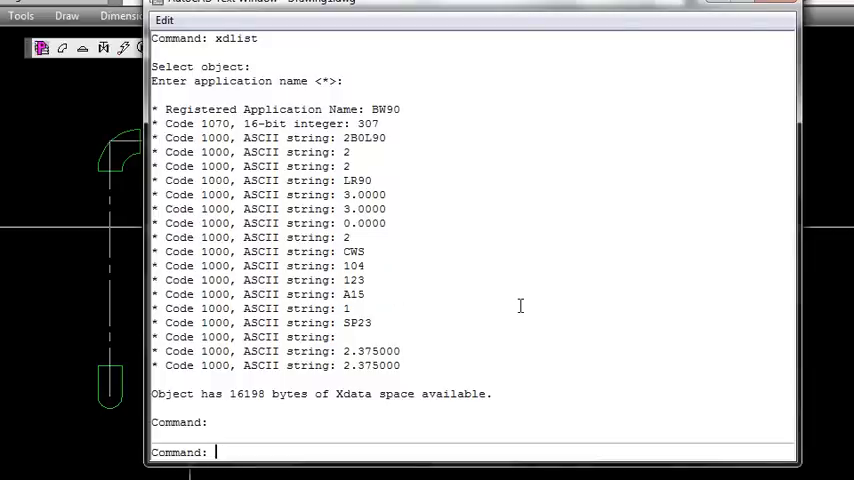
mouse_move(477, 311)
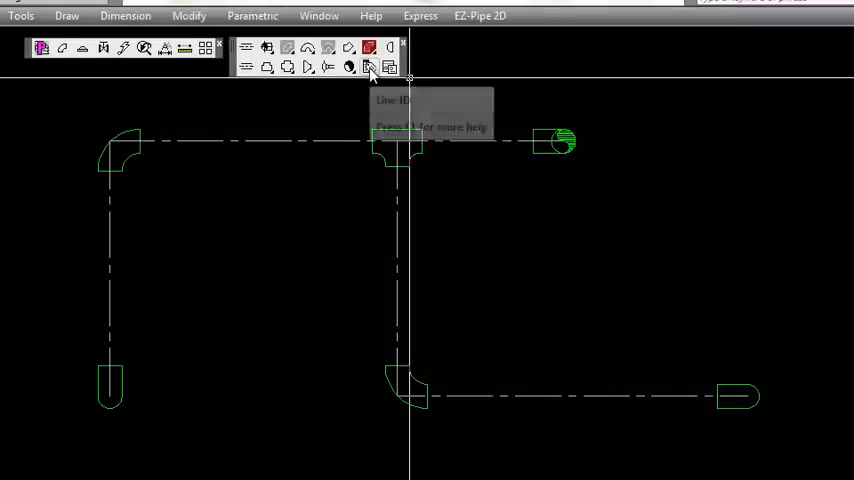
- Review the Line ID values CWS, 104, 123, A15, SP23 and accept
left_click(368, 66)
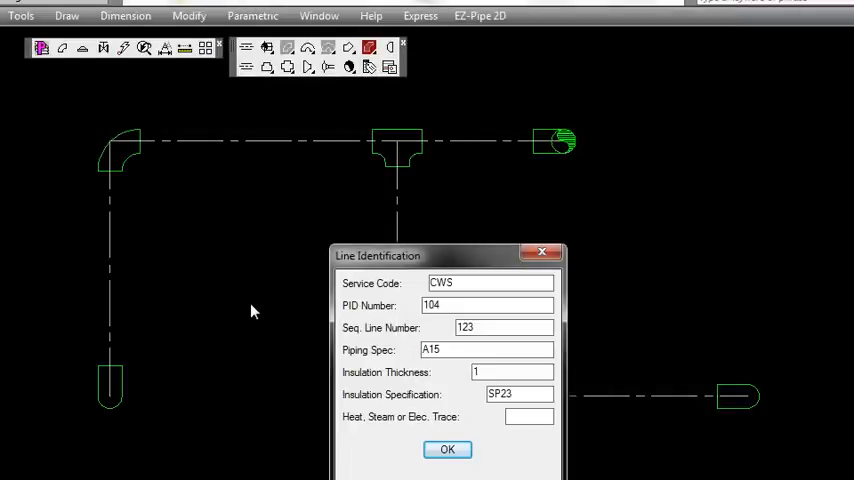
left_click_drag(400, 255, 447, 211)
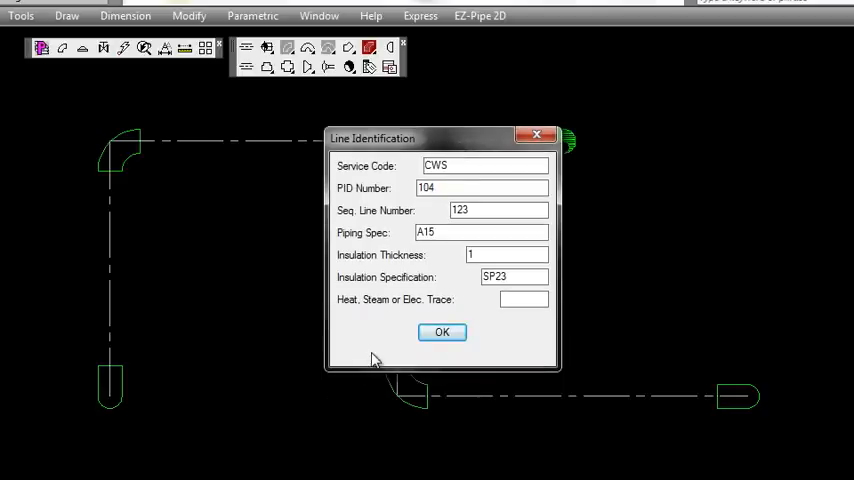
mouse_move(382, 265)
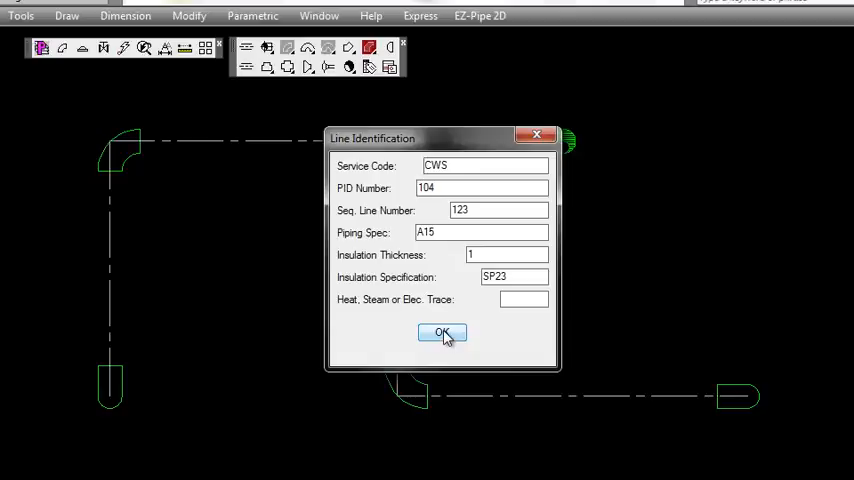
left_click(442, 332)
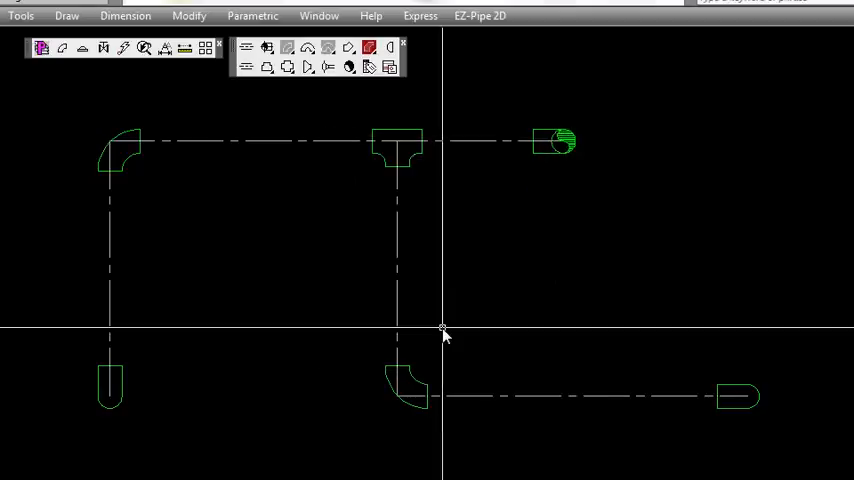
mouse_move(320, 287)
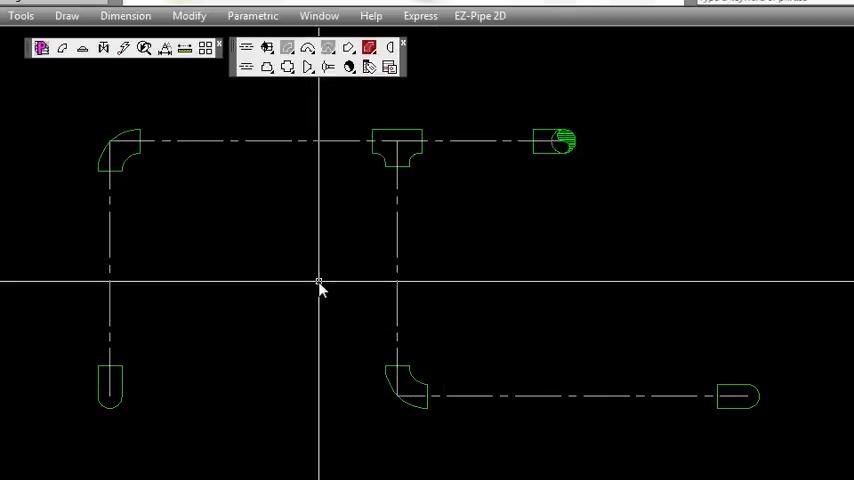
mouse_move(240, 232)
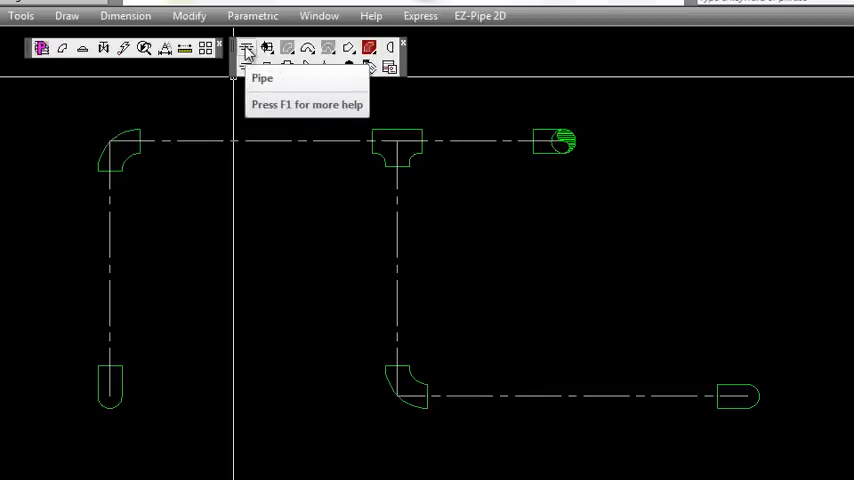
mouse_move(112, 365)
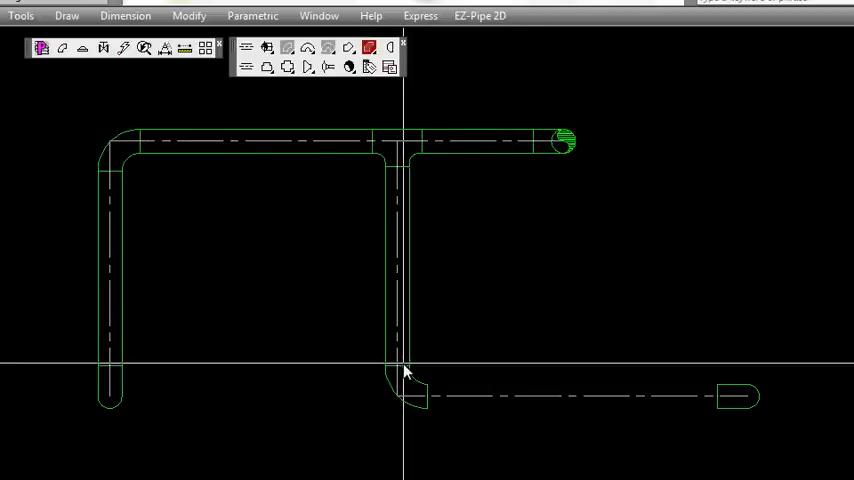
mouse_move(700, 405)
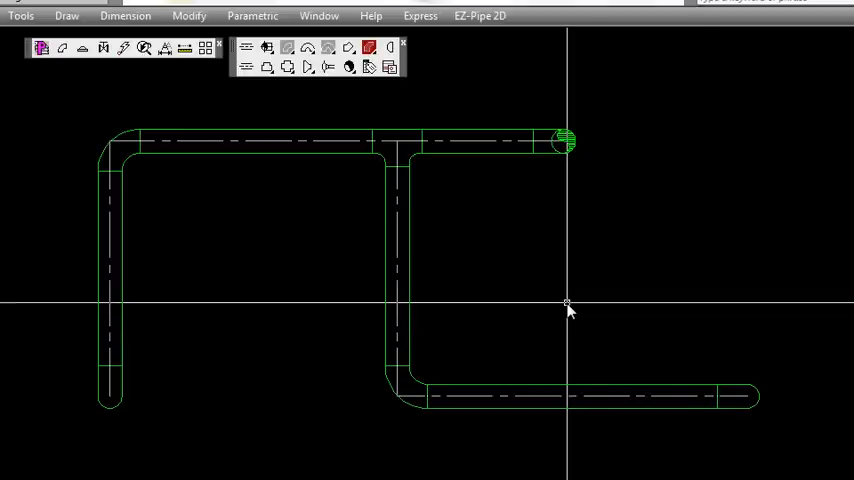
mouse_move(476, 58)
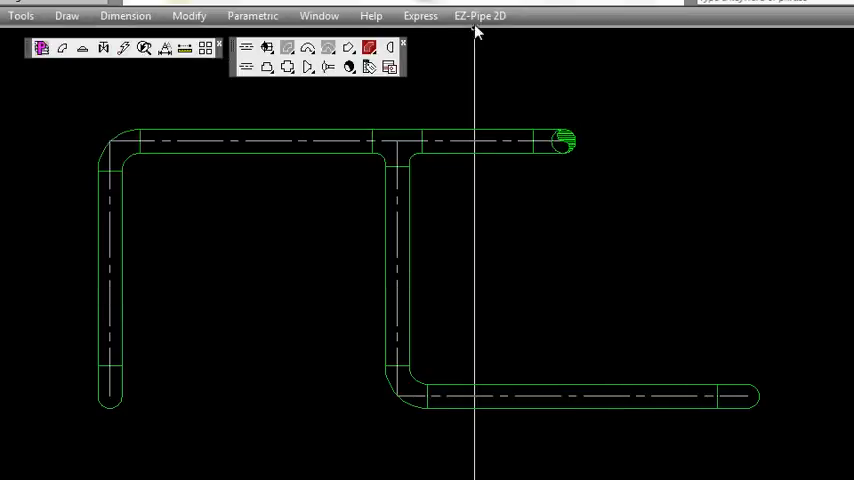
- Start the Line ID# labelling command from the EZ-Pipe 2D menu
left_click(481, 15)
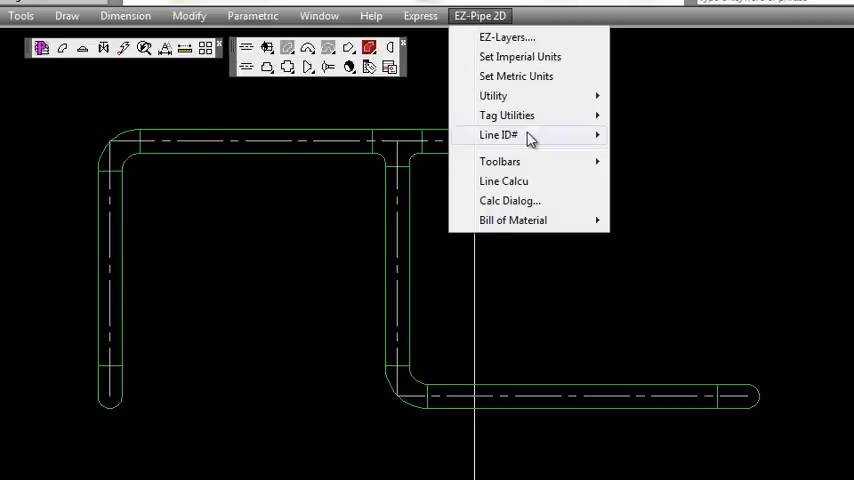
mouse_move(498, 134)
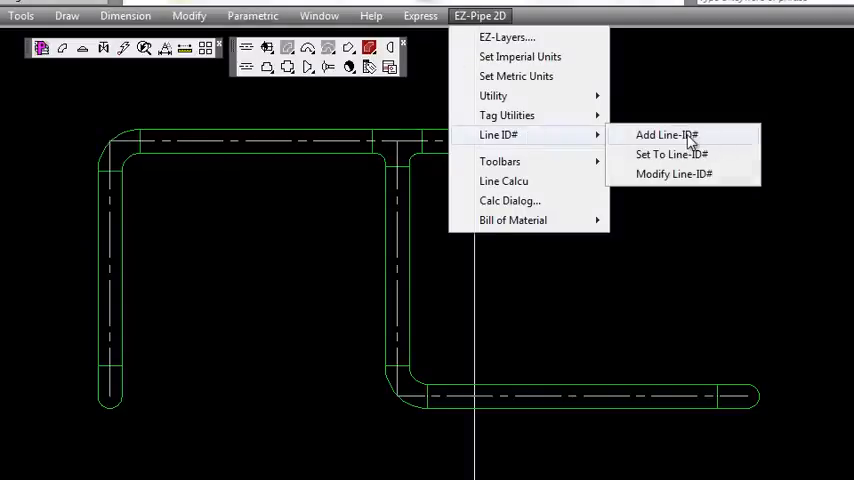
left_click(666, 134)
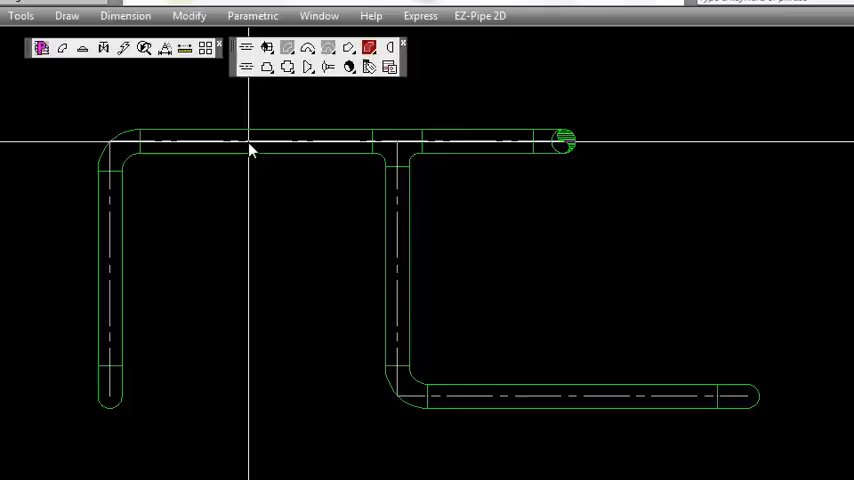
mouse_move(270, 145)
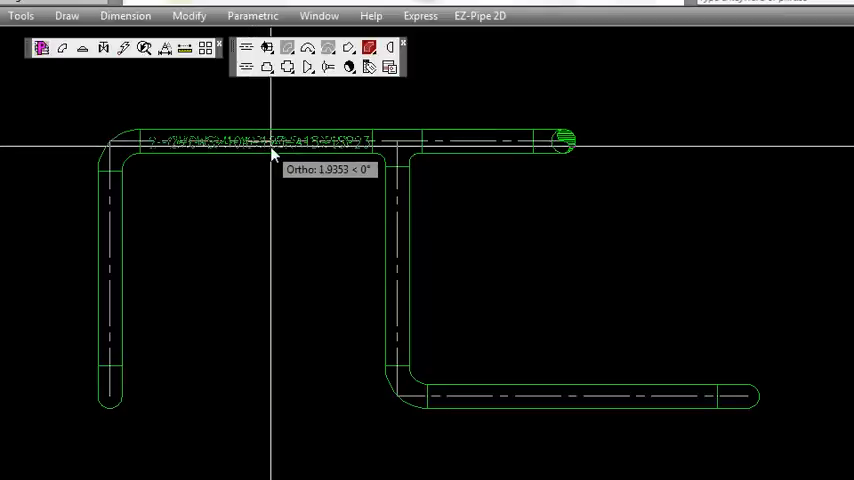
mouse_move(273, 283)
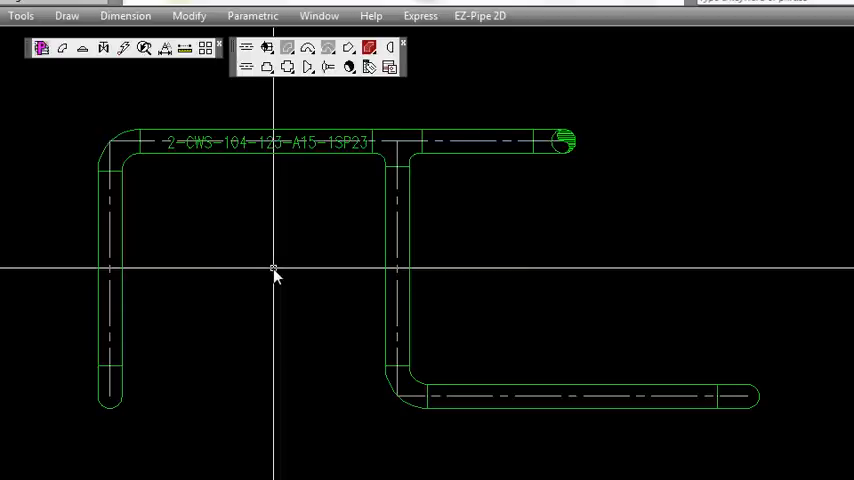
mouse_move(358, 293)
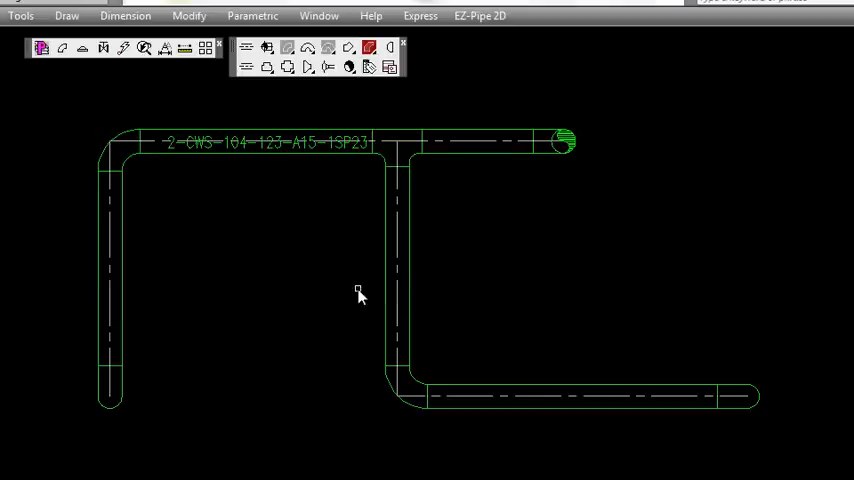
mouse_move(283, 165)
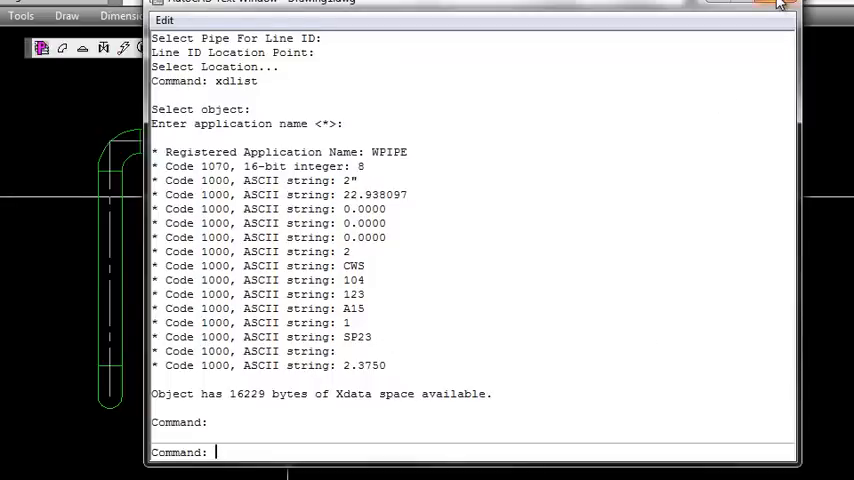
left_click(783, 6)
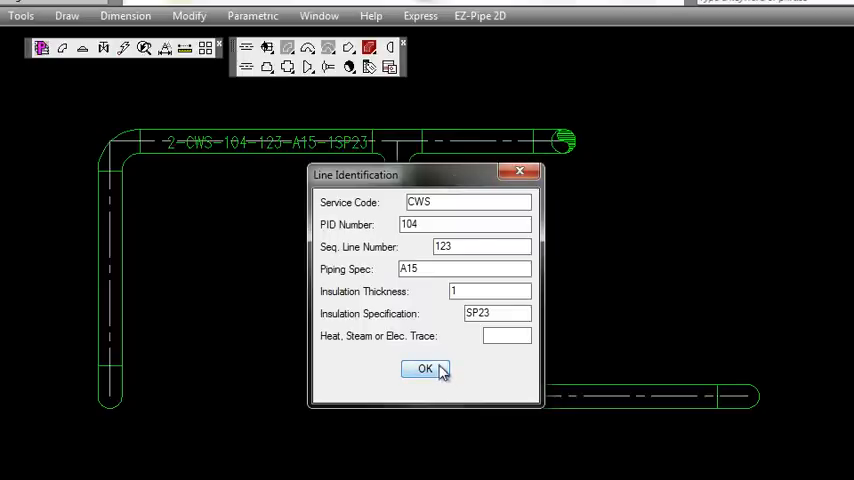
left_click(424, 369)
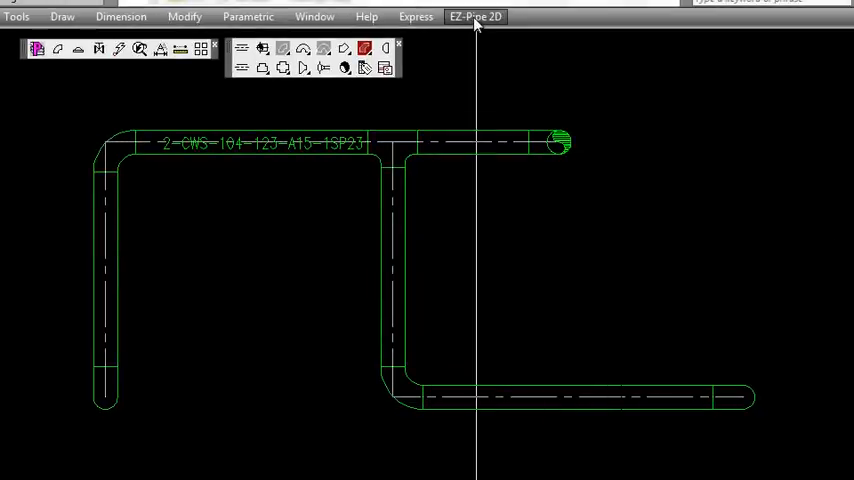
- Start Add ID Tags and position tag 010 beside the middle vertical pipe
left_click(476, 16)
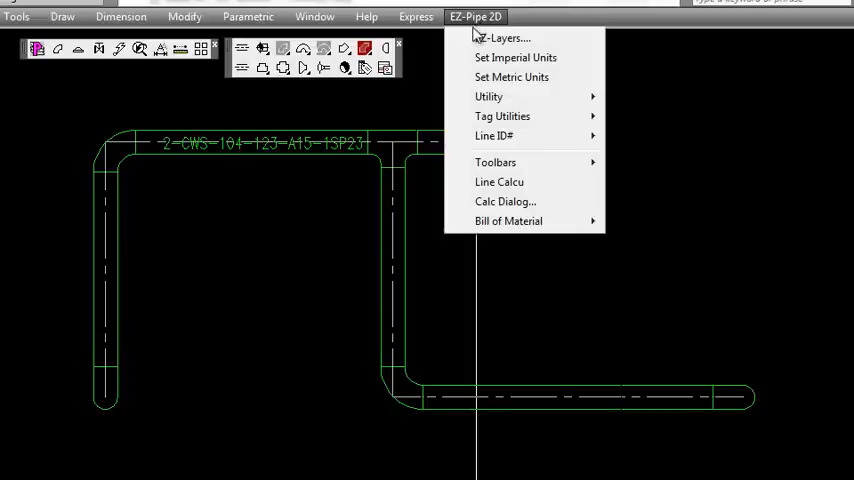
mouse_move(502, 116)
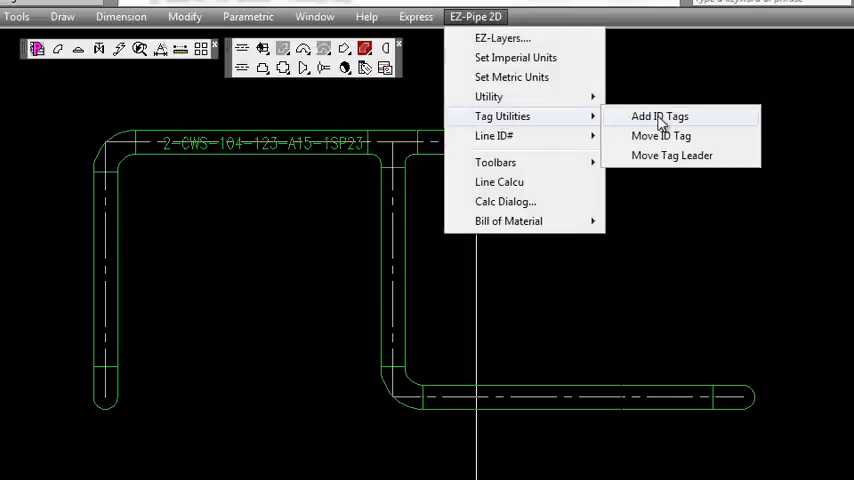
left_click(659, 116)
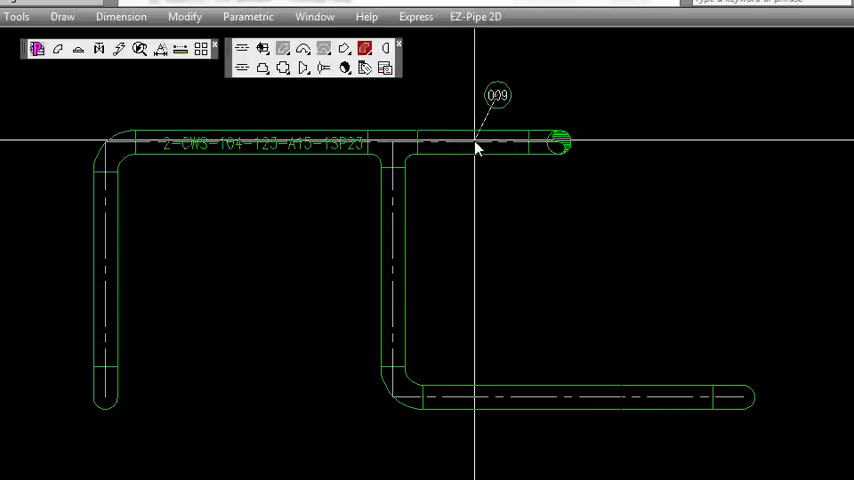
mouse_move(557, 363)
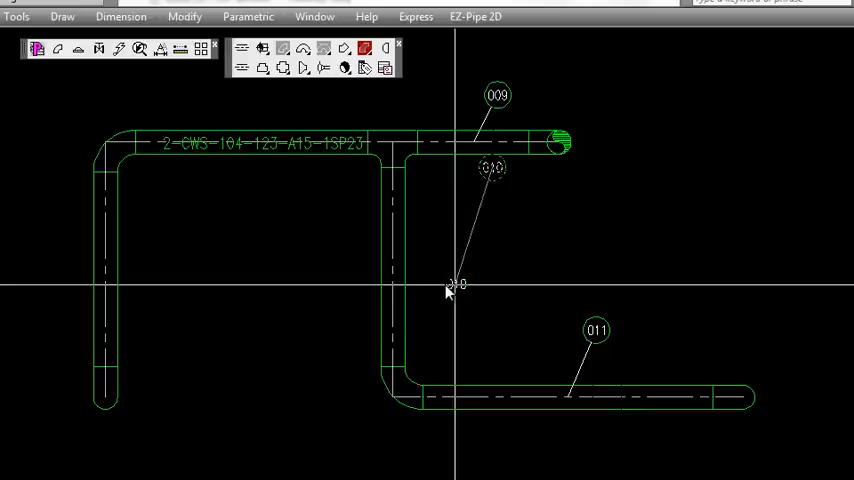
left_click_drag(492, 167, 448, 284)
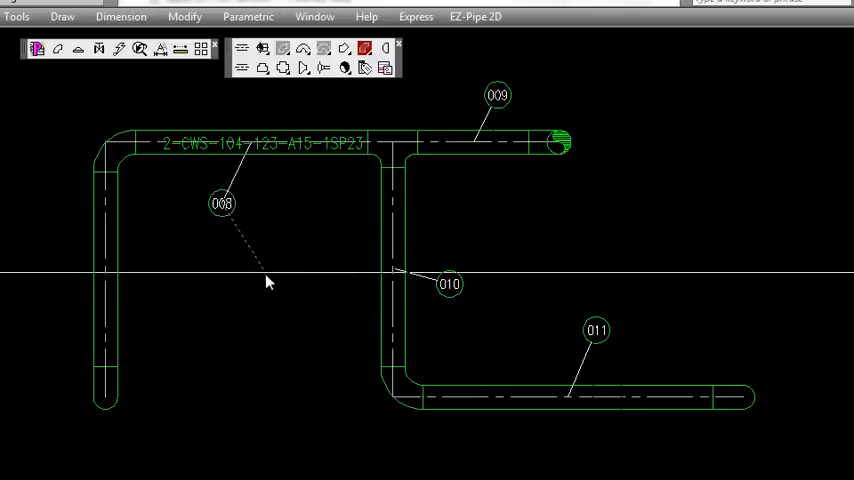
mouse_move(147, 320)
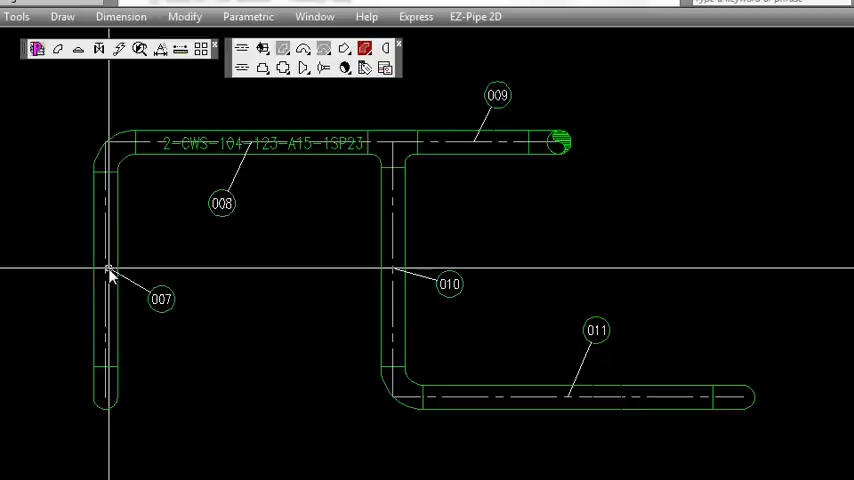
mouse_move(237, 410)
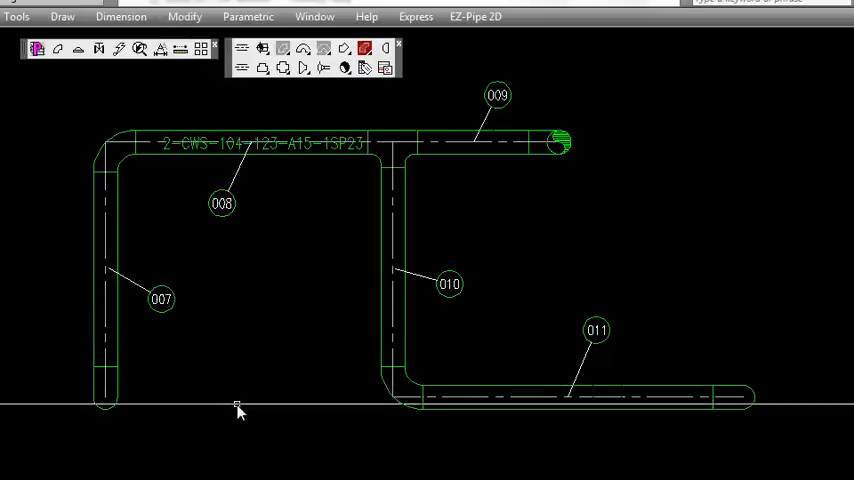
- Rerun Add ID Tags and place fitting tag 307 above the top-right end fitting
left_click(475, 16)
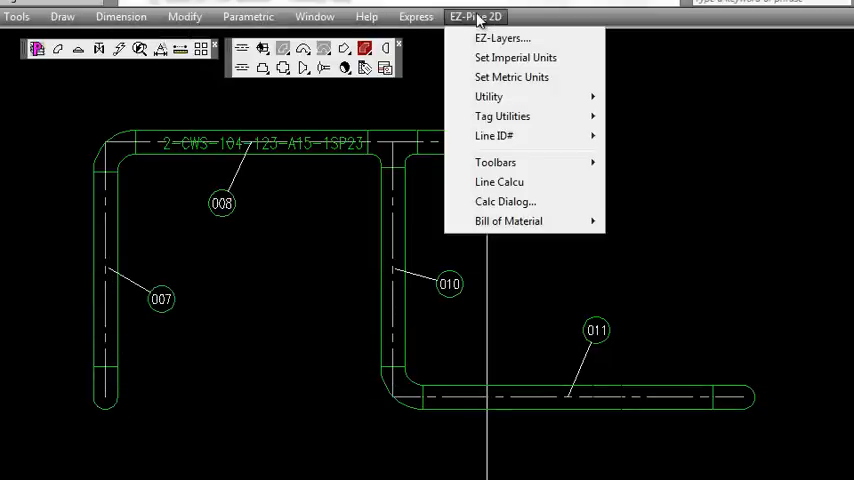
mouse_move(502, 116)
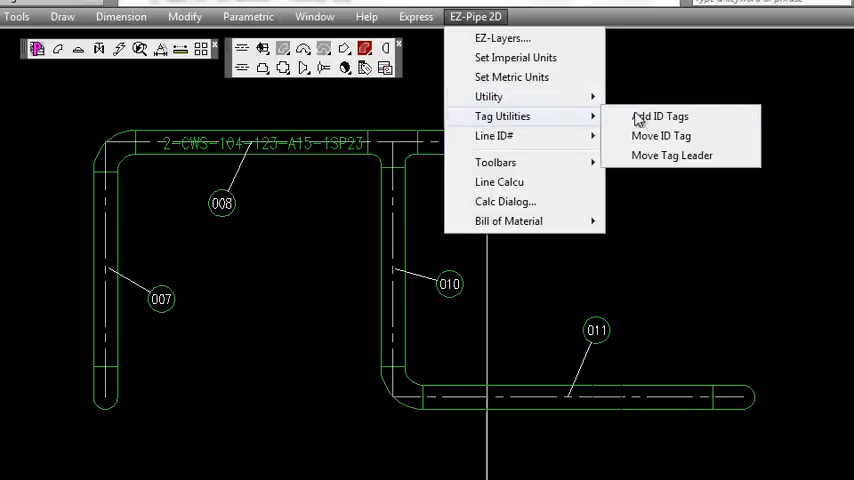
left_click(660, 116)
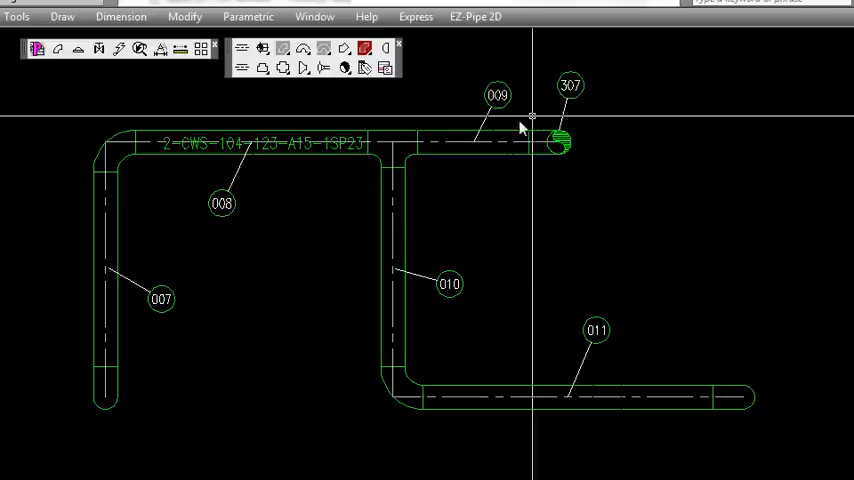
left_click(390, 145)
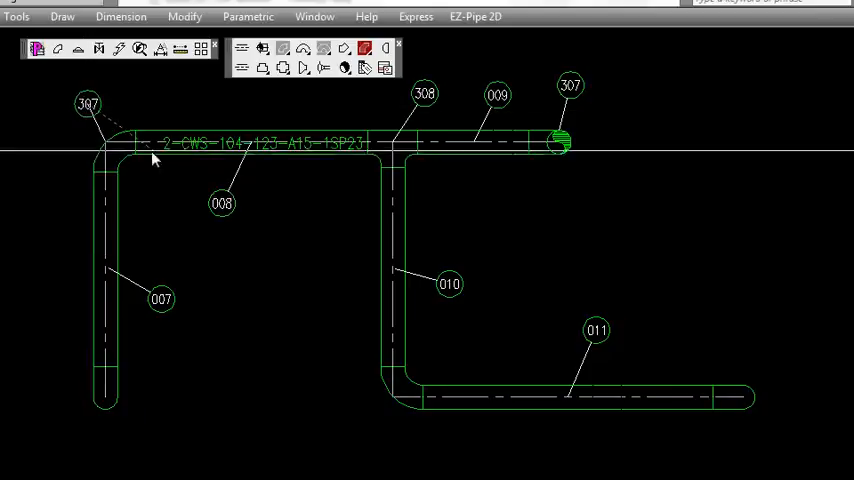
mouse_move(206, 270)
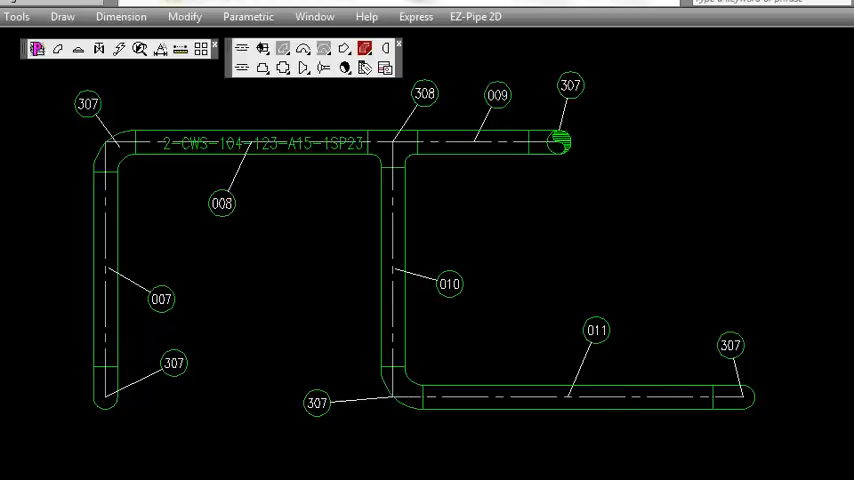
left_click(474, 16)
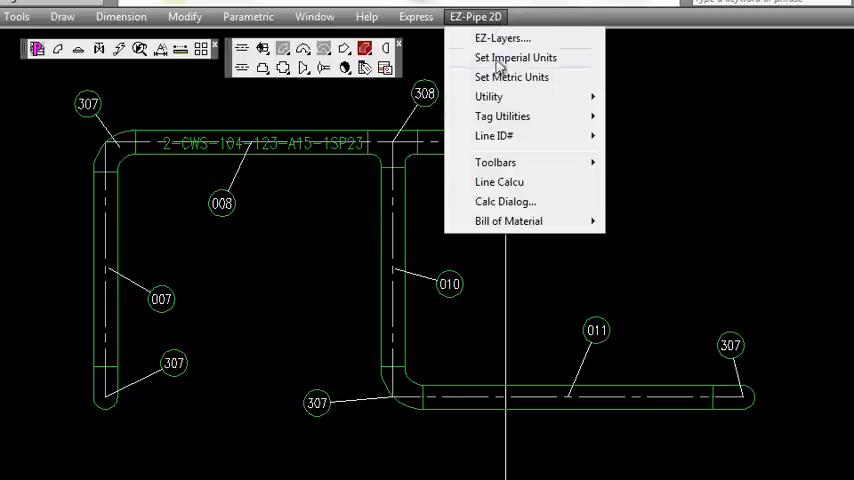
mouse_move(508, 221)
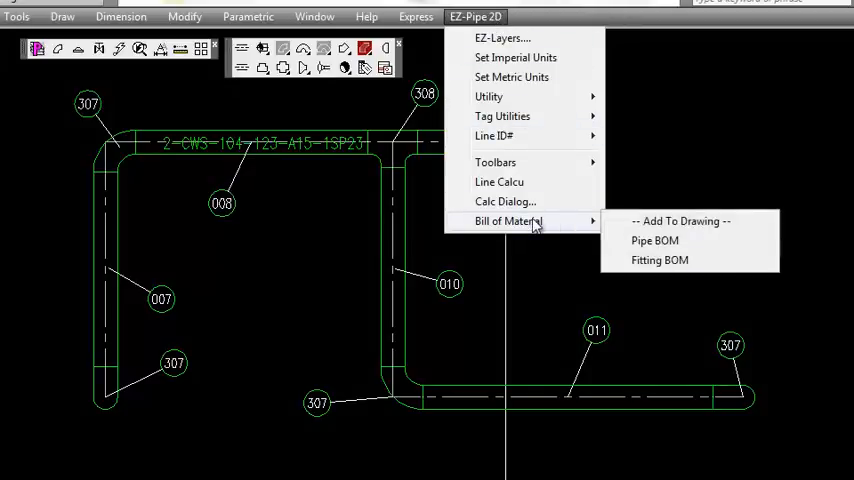
mouse_move(655, 241)
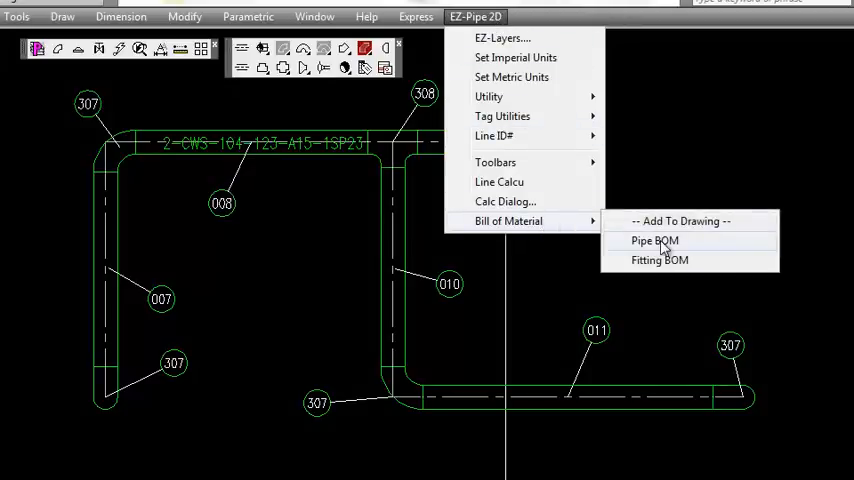
- Place a pipe BOM table listing tags 007 to 011 to the right of the plan
left_click(654, 240)
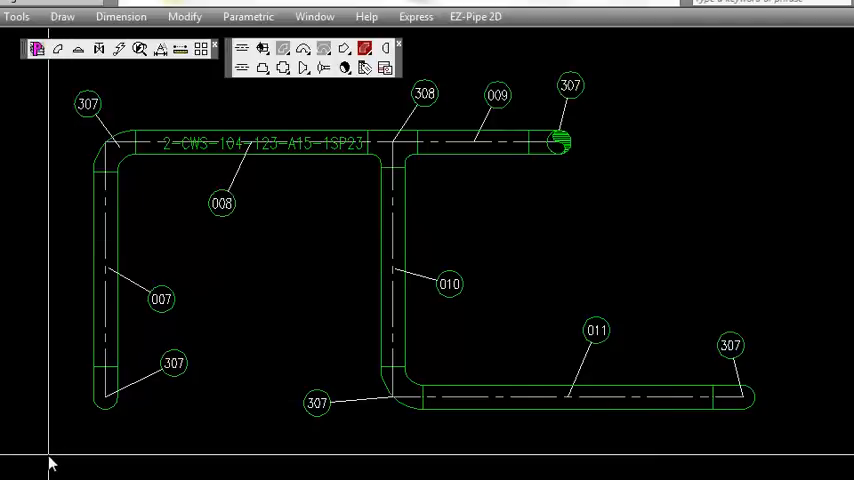
mouse_move(790, 58)
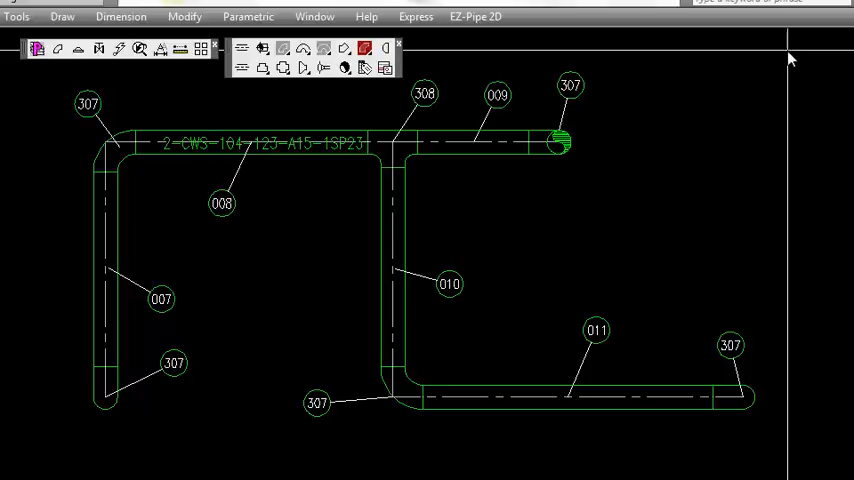
mouse_move(793, 95)
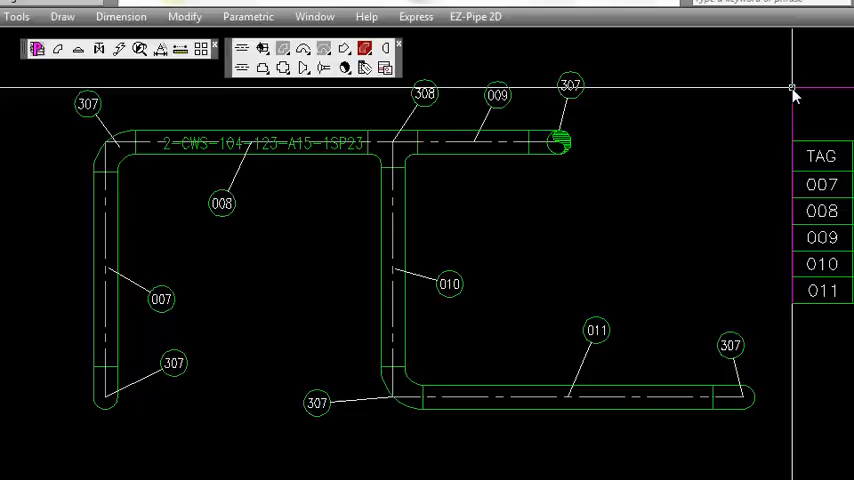
mouse_move(600, 207)
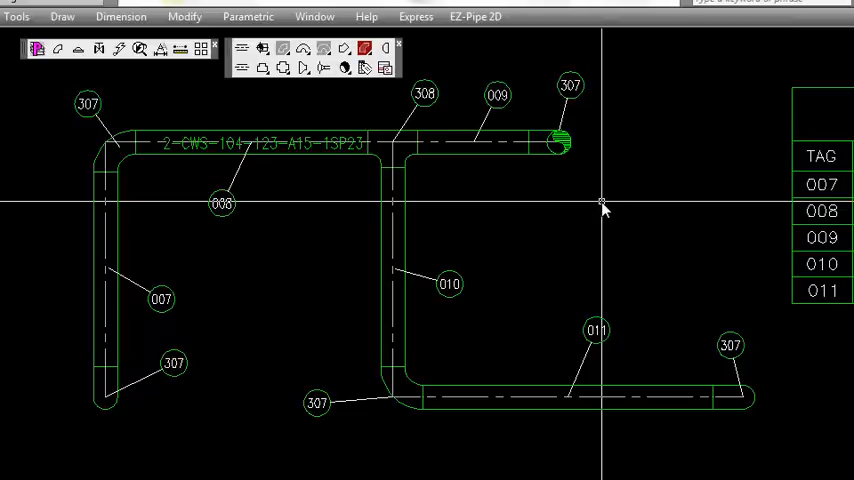
mouse_move(602, 203)
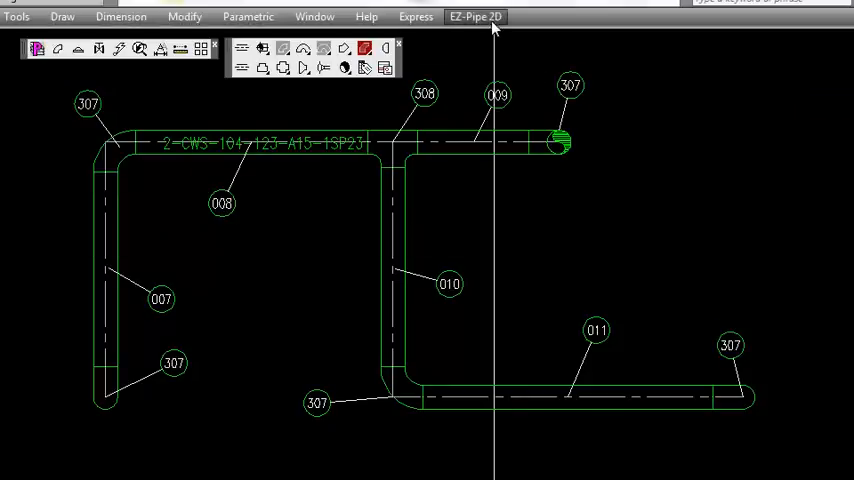
- Open the EZ-Pipe 2D menu to launch the Fitting BOM command
left_click(475, 17)
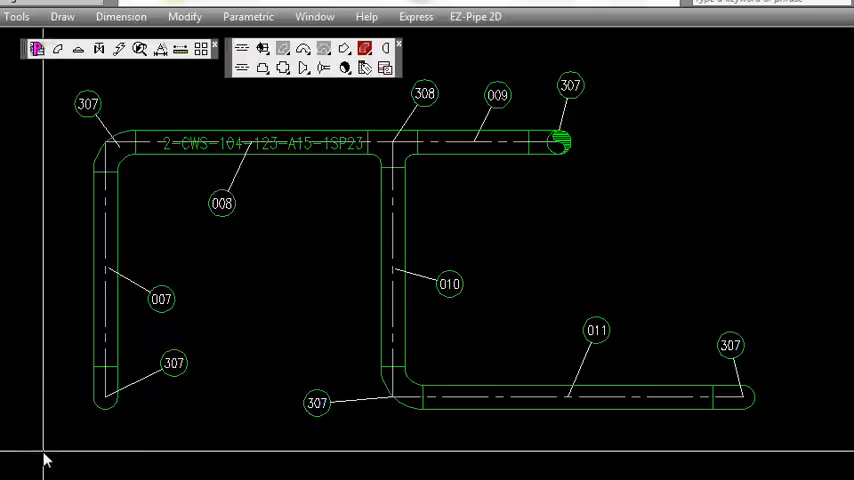
mouse_move(810, 62)
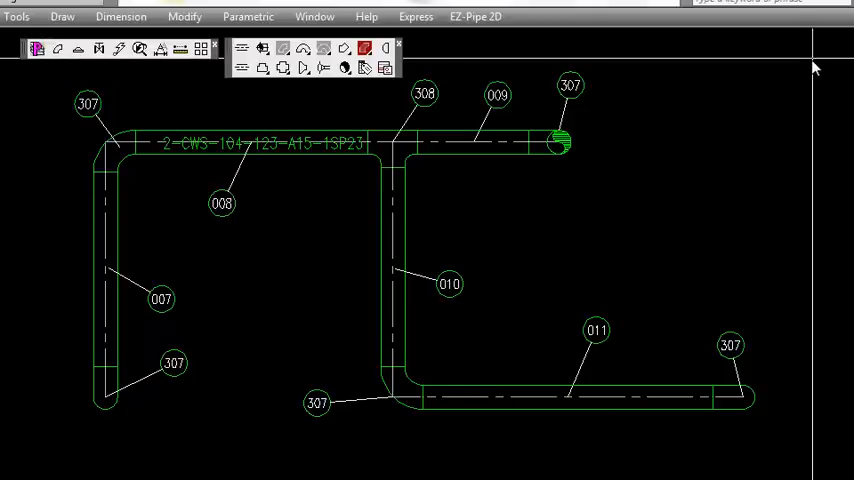